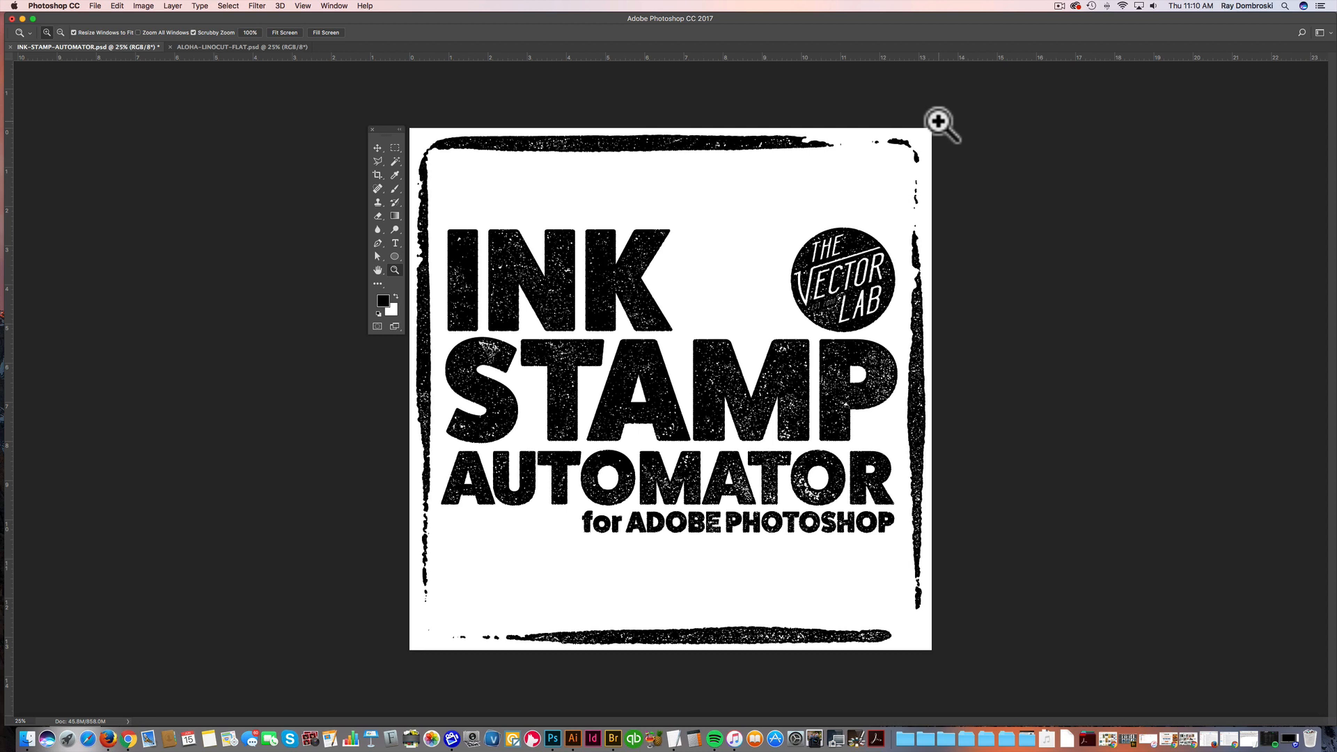
pyautogui.moveTo(906, 127)
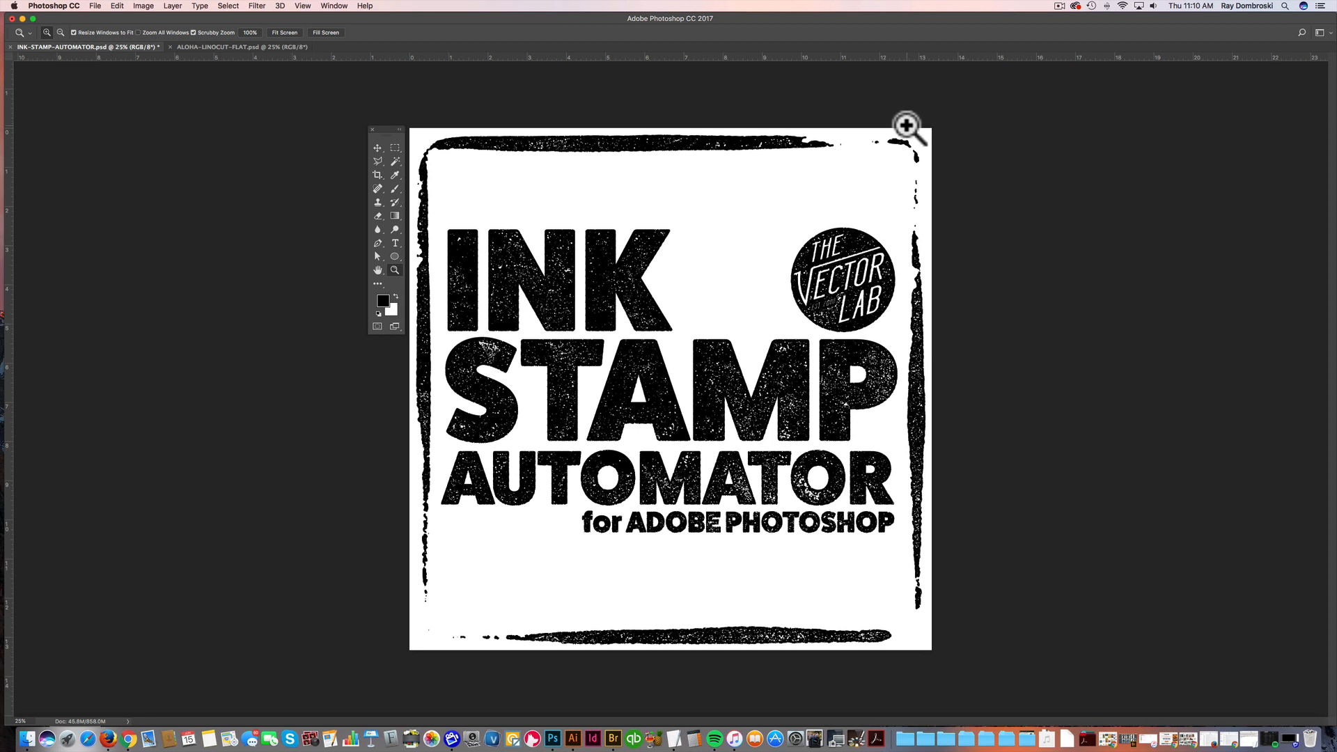
# Show the Layers panel and preview other background hues in the Color Picker, keeping the background white.
pyautogui.click(333, 6)
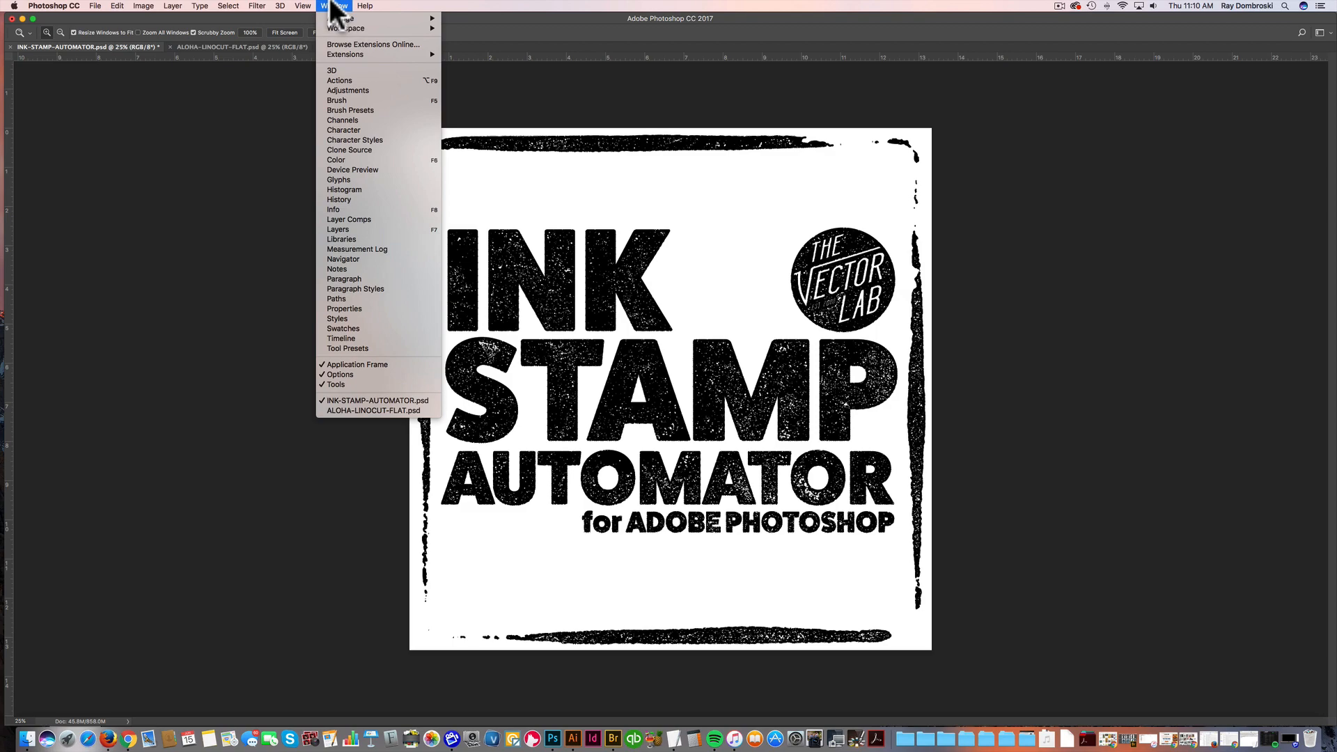
pyautogui.click(337, 228)
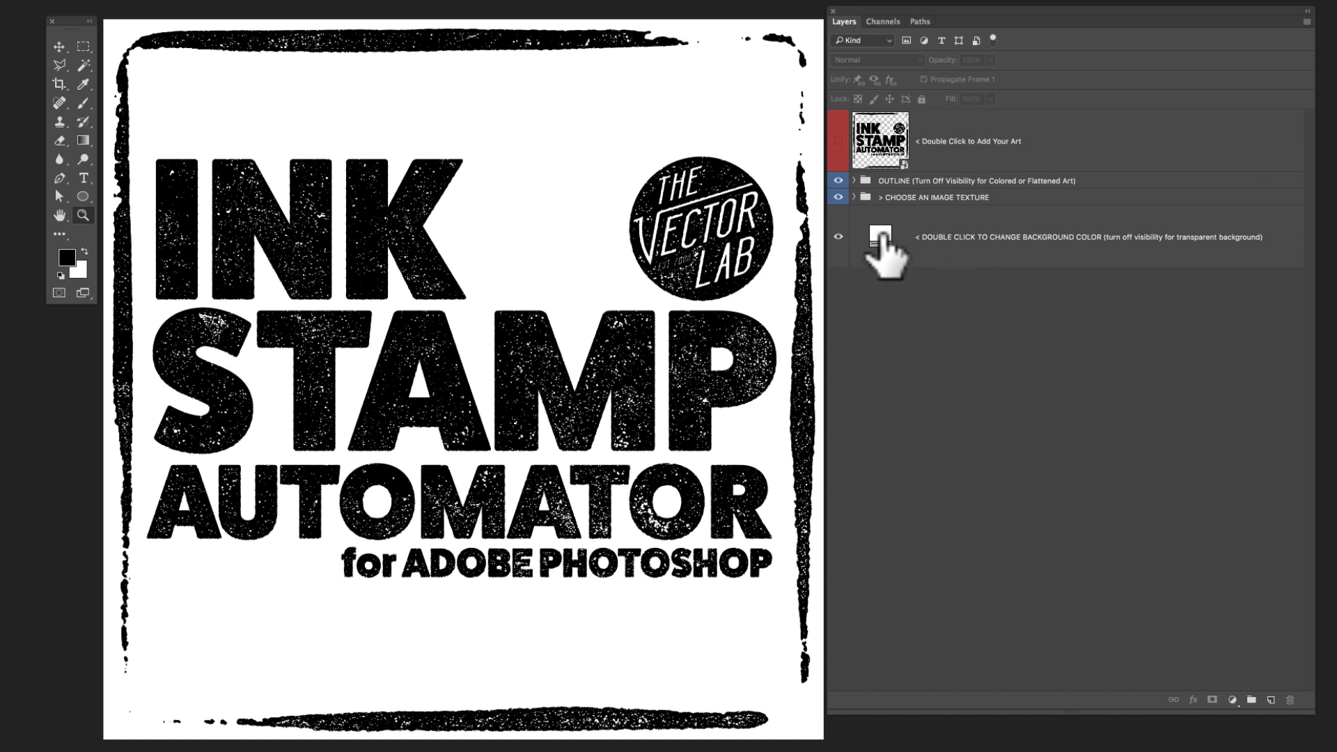
pyautogui.click(838, 241)
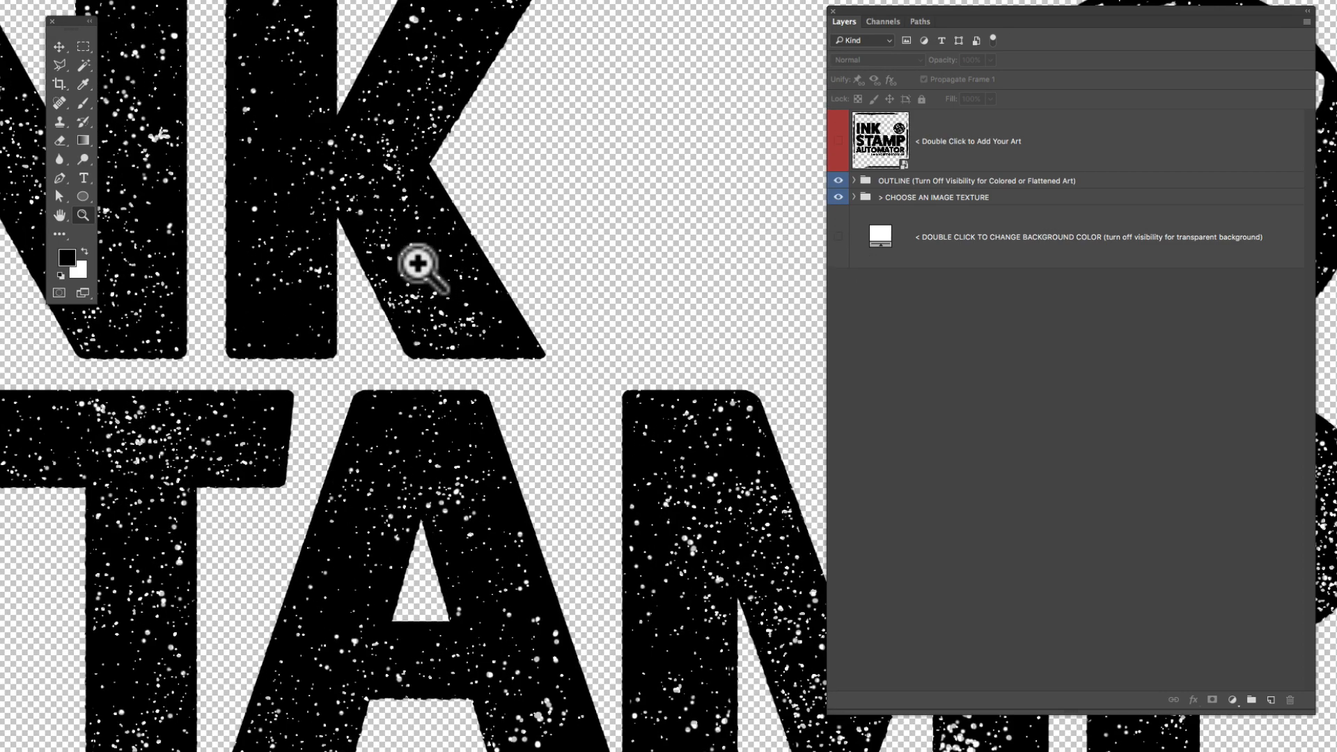
pyautogui.doubleClick(880, 237)
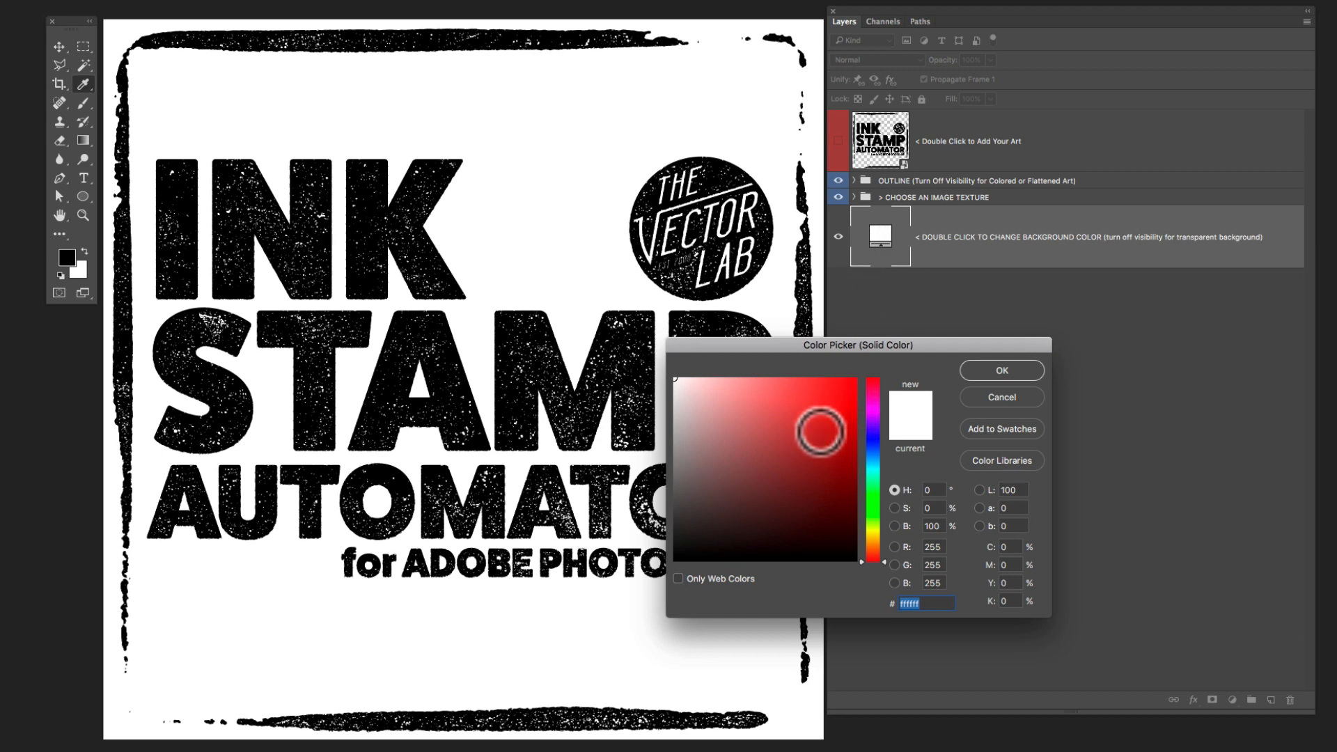
pyautogui.click(872, 461)
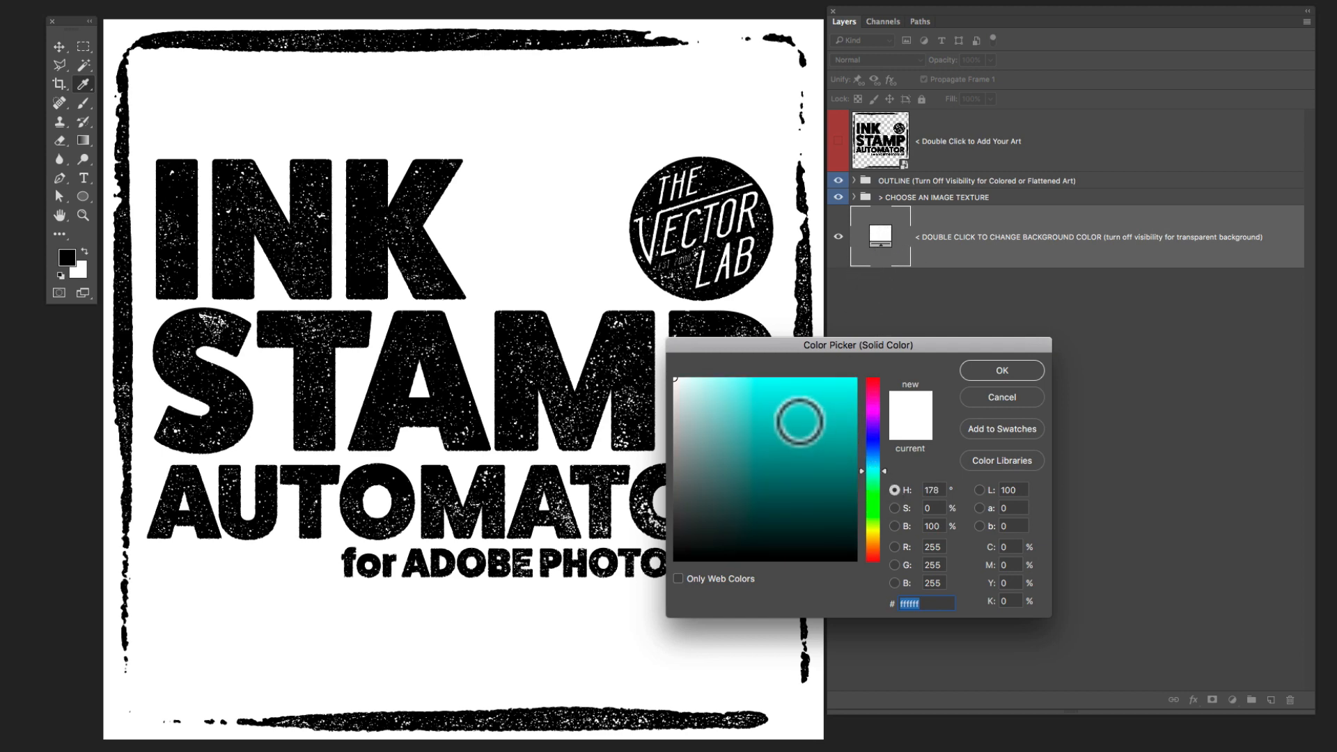
pyautogui.click(1002, 370)
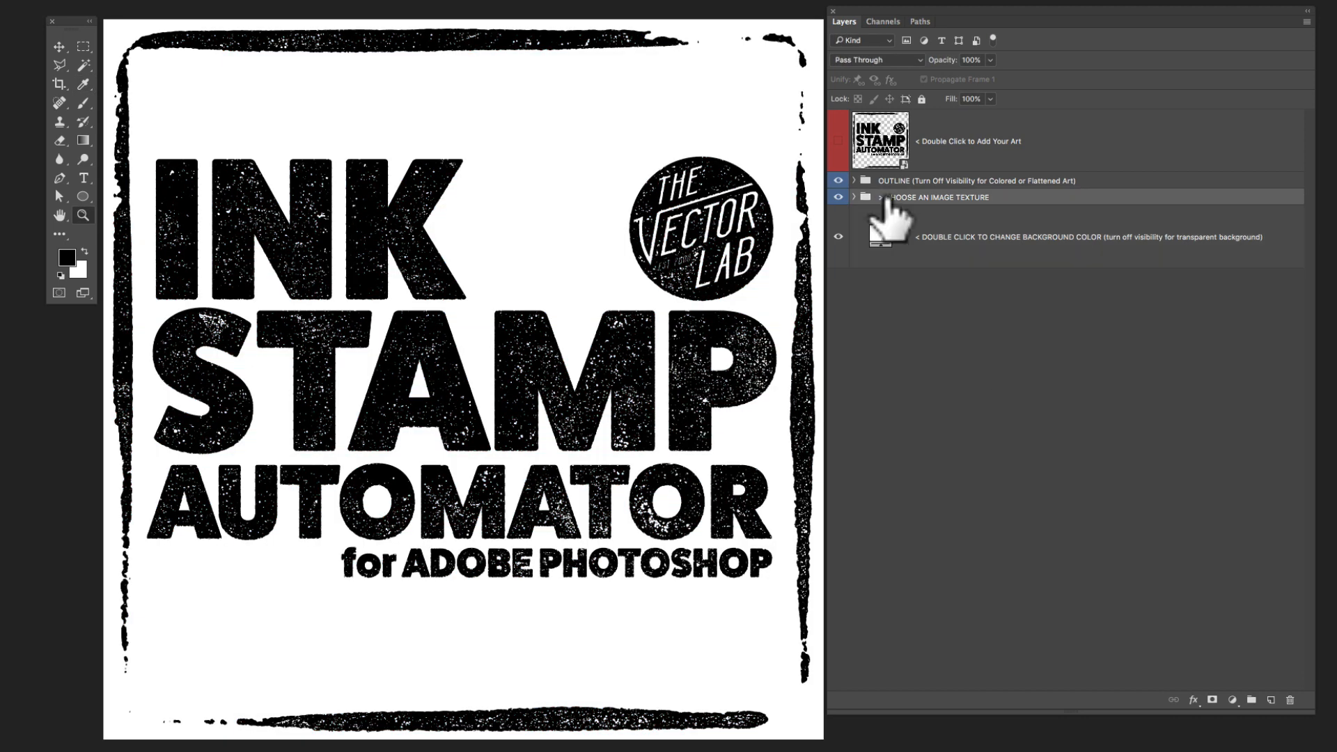
# Expand the CHOOSE AN IMAGE TEXTURE group and hide the 06 LIGHT TEXTURE overlay.
pyautogui.click(855, 200)
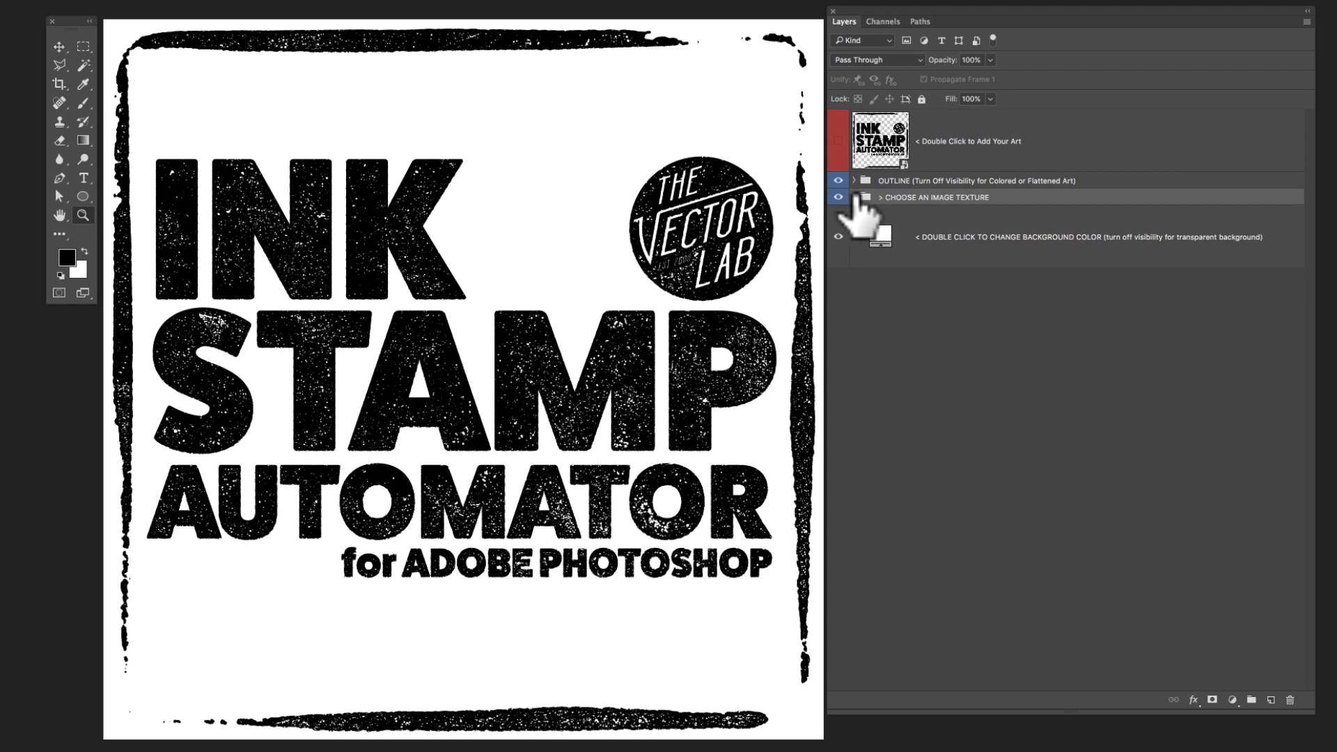
pyautogui.click(854, 196)
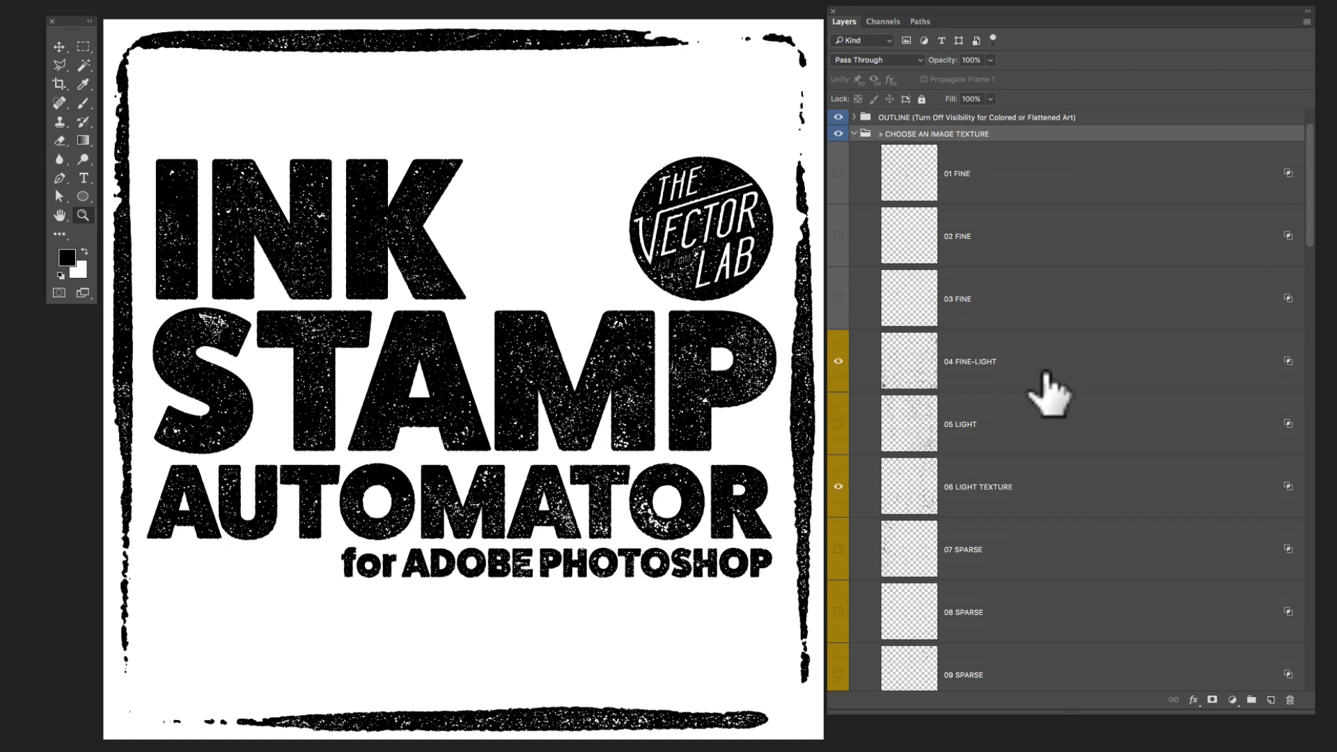
pyautogui.scroll(-3)
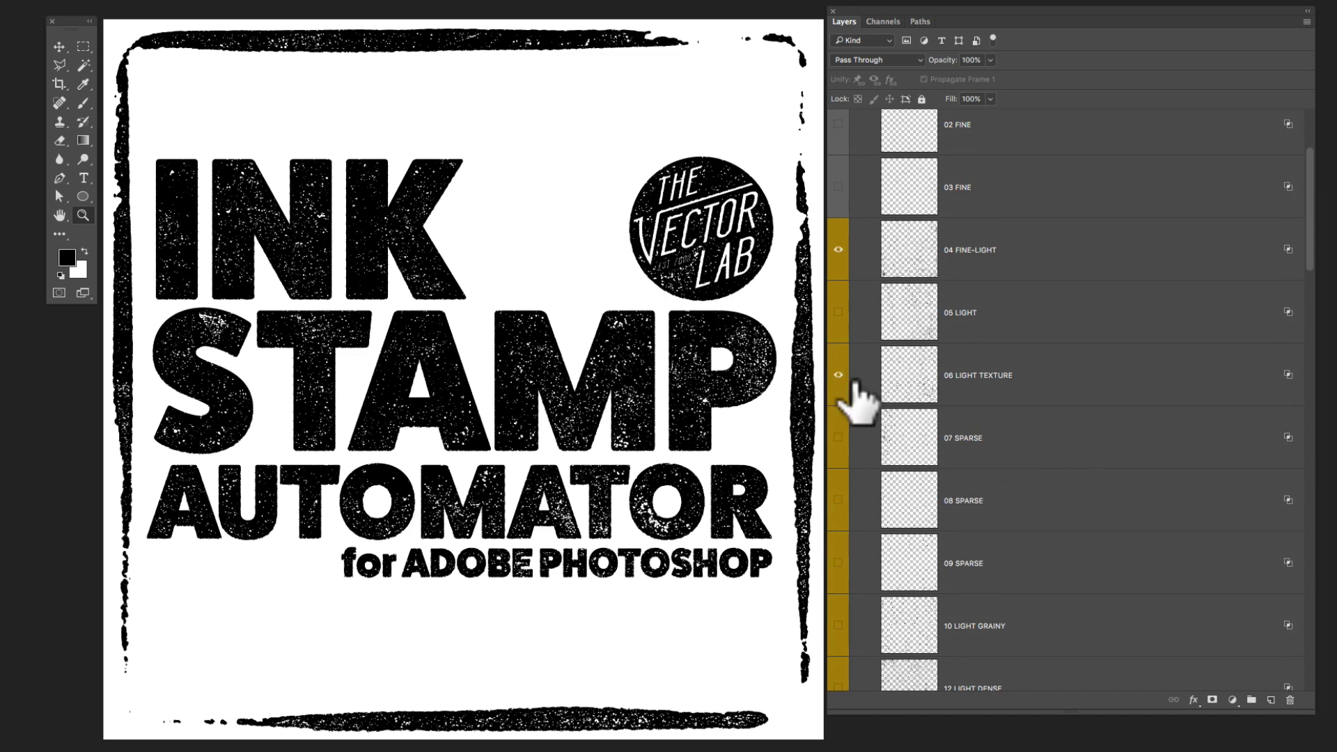
pyautogui.click(839, 375)
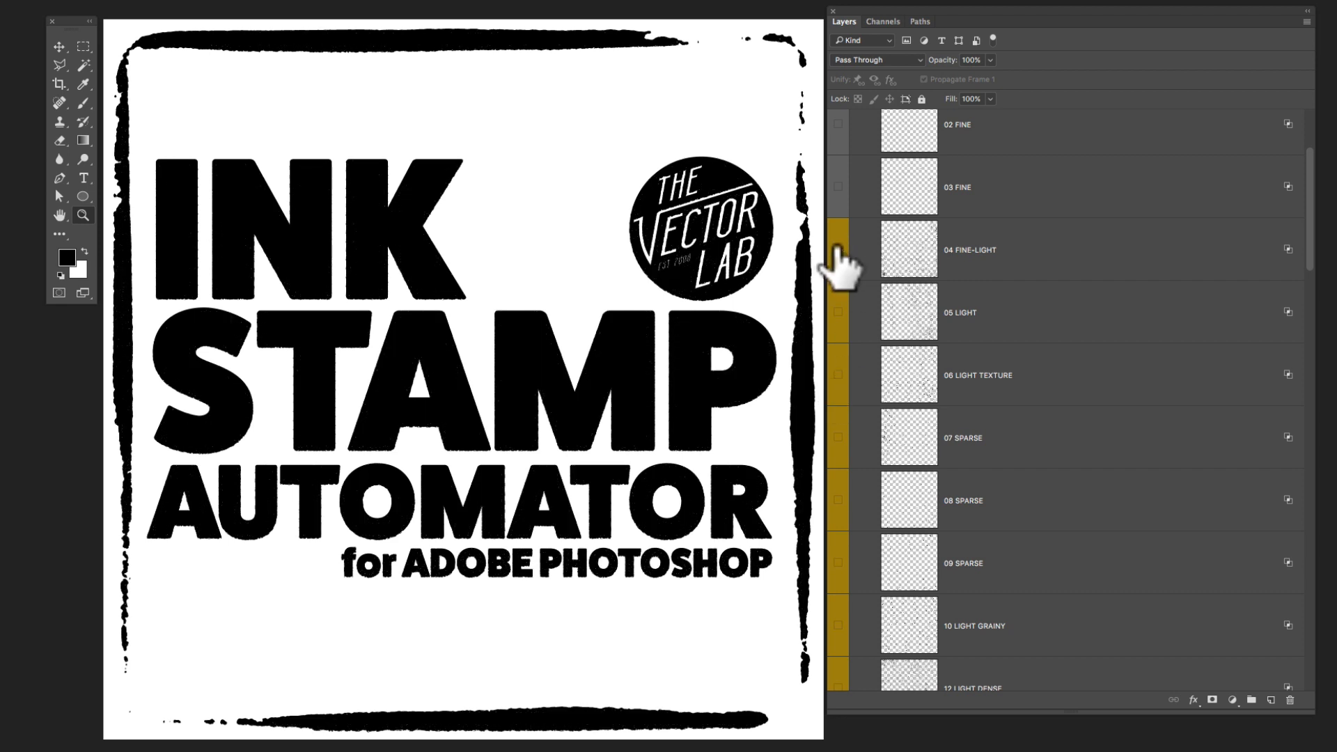
pyautogui.scroll(-3)
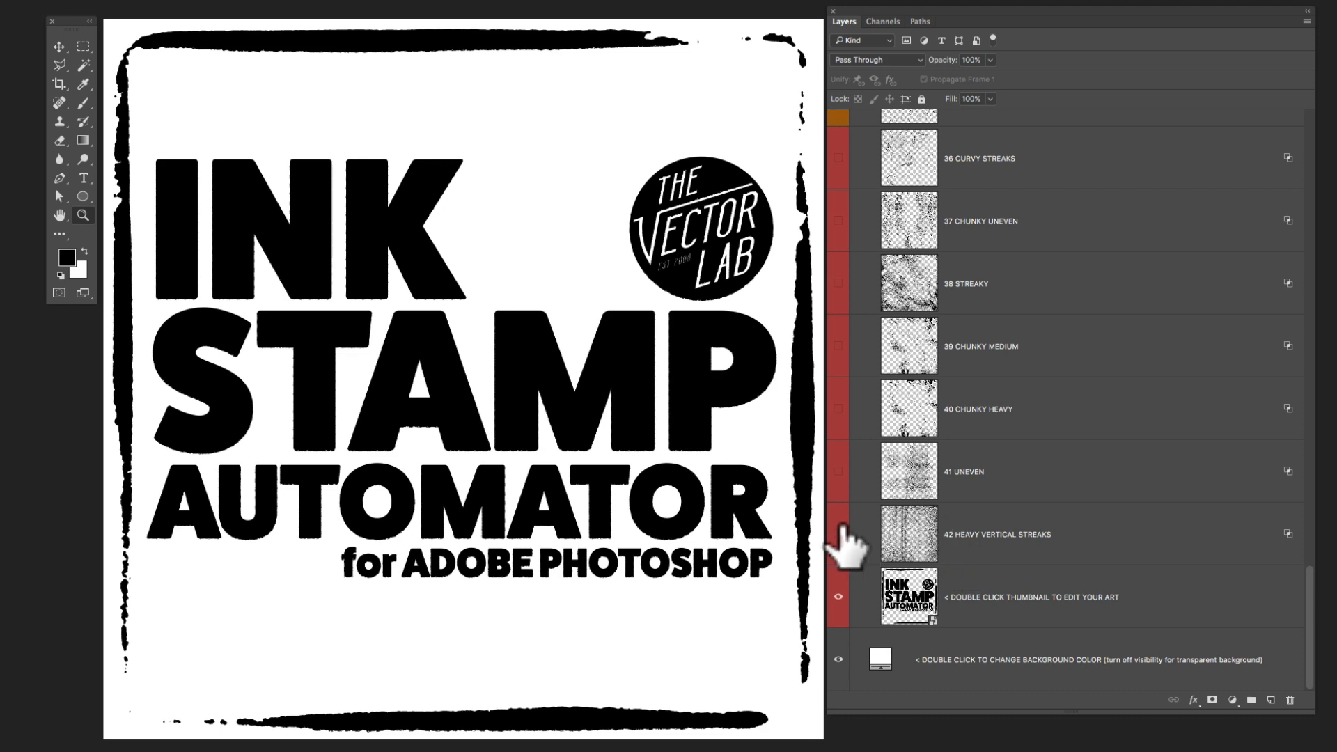
# Try the heavy vertical streaks texture, settle on 39 CHUNKY MEDIUM and collapse the texture group.
pyautogui.click(837, 529)
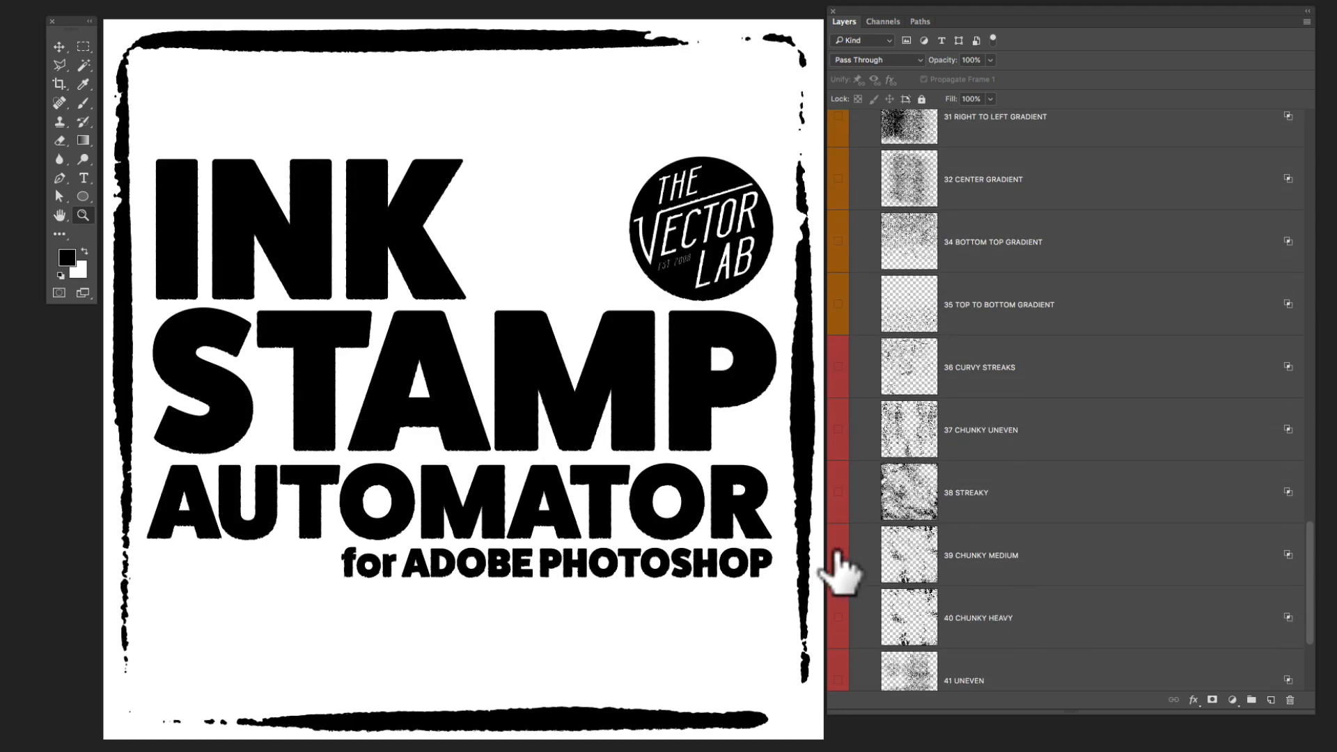
pyautogui.click(838, 555)
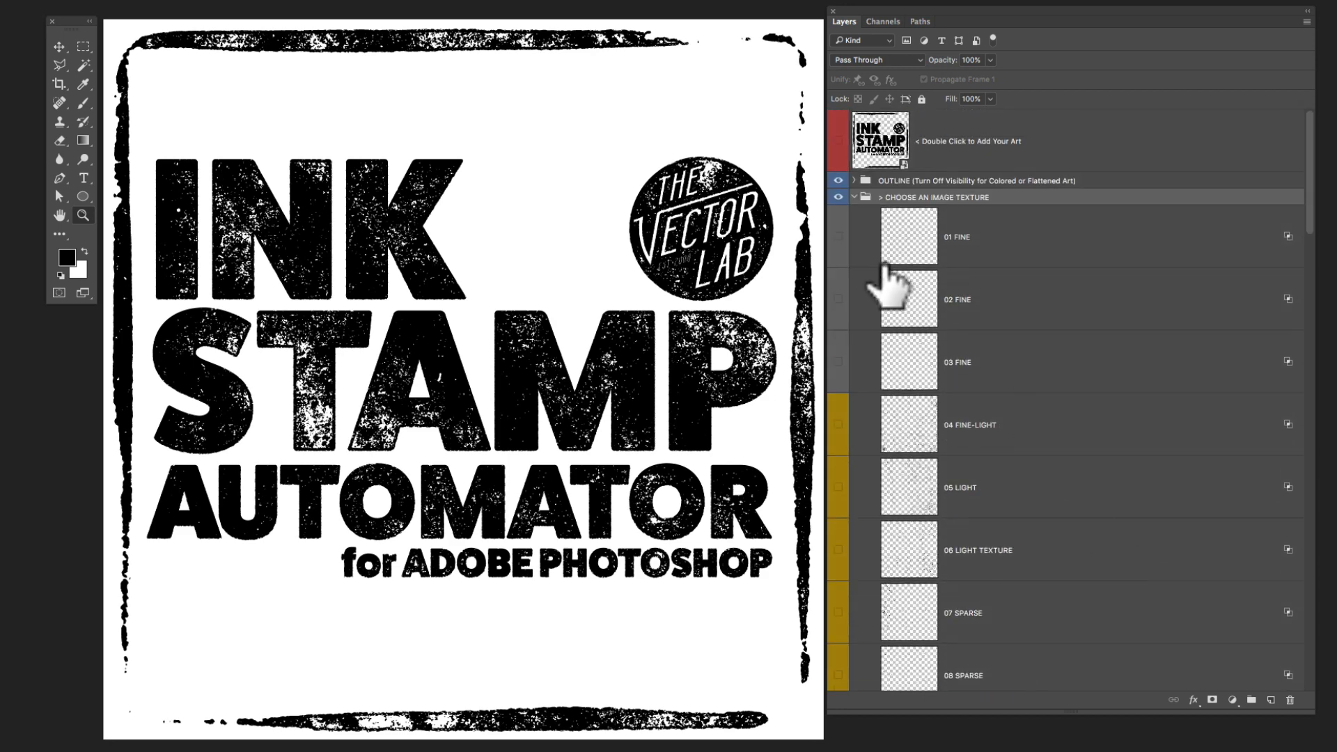
pyautogui.moveTo(861, 213)
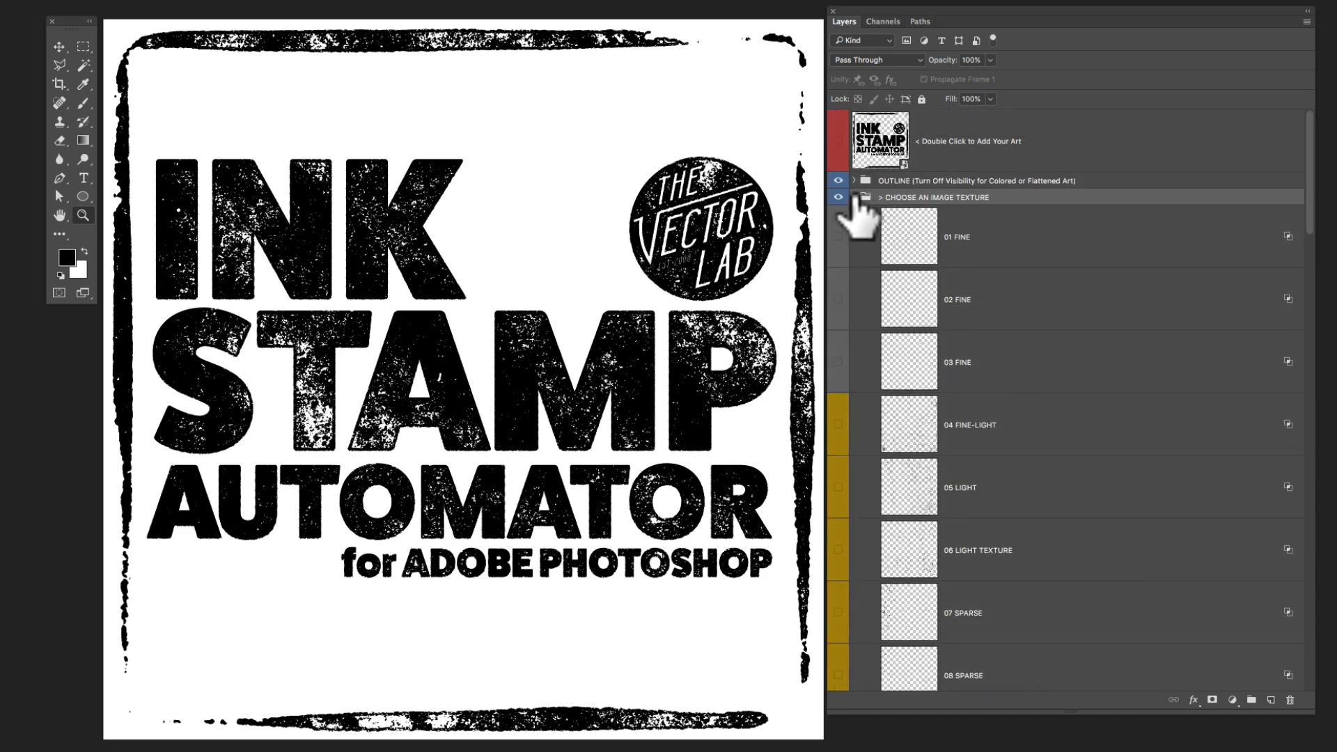
pyautogui.click(855, 197)
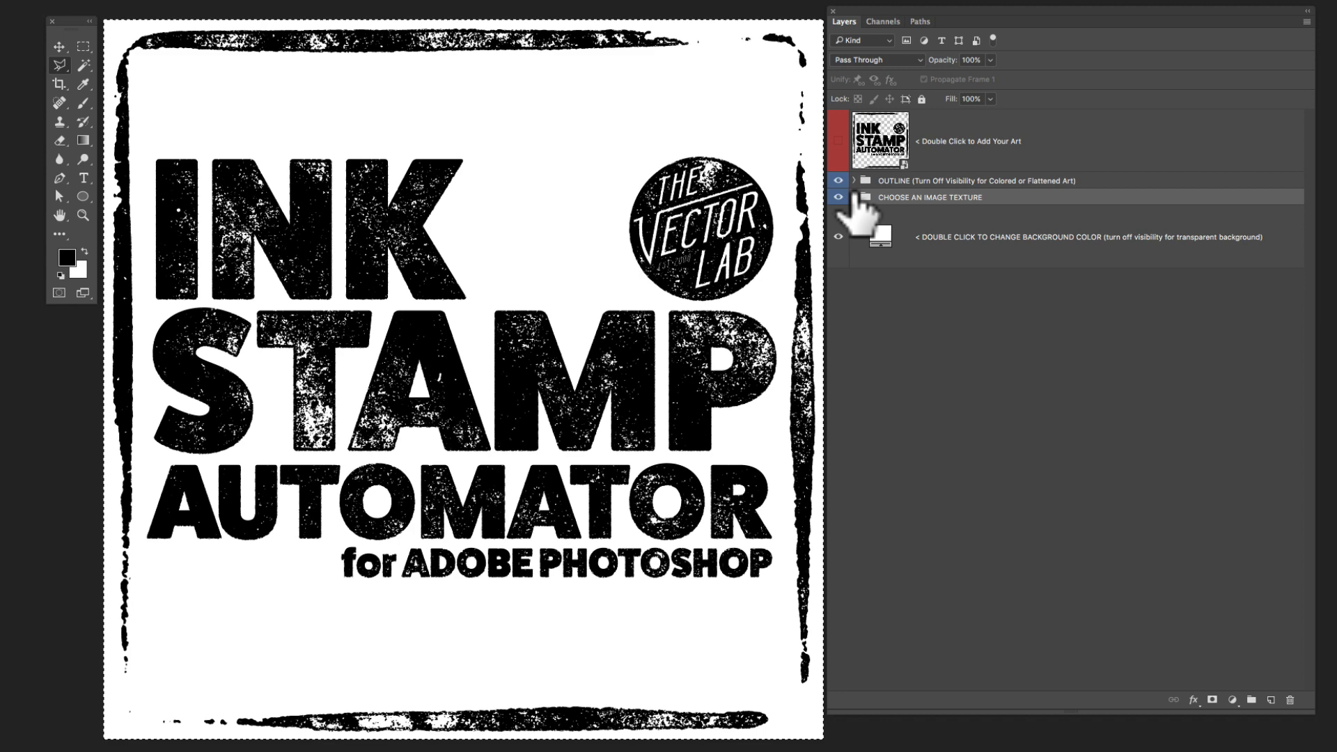
# Reduce the Outline Art stroke size in the OUTLINE group and confirm the thinner outline.
pyautogui.click(839, 196)
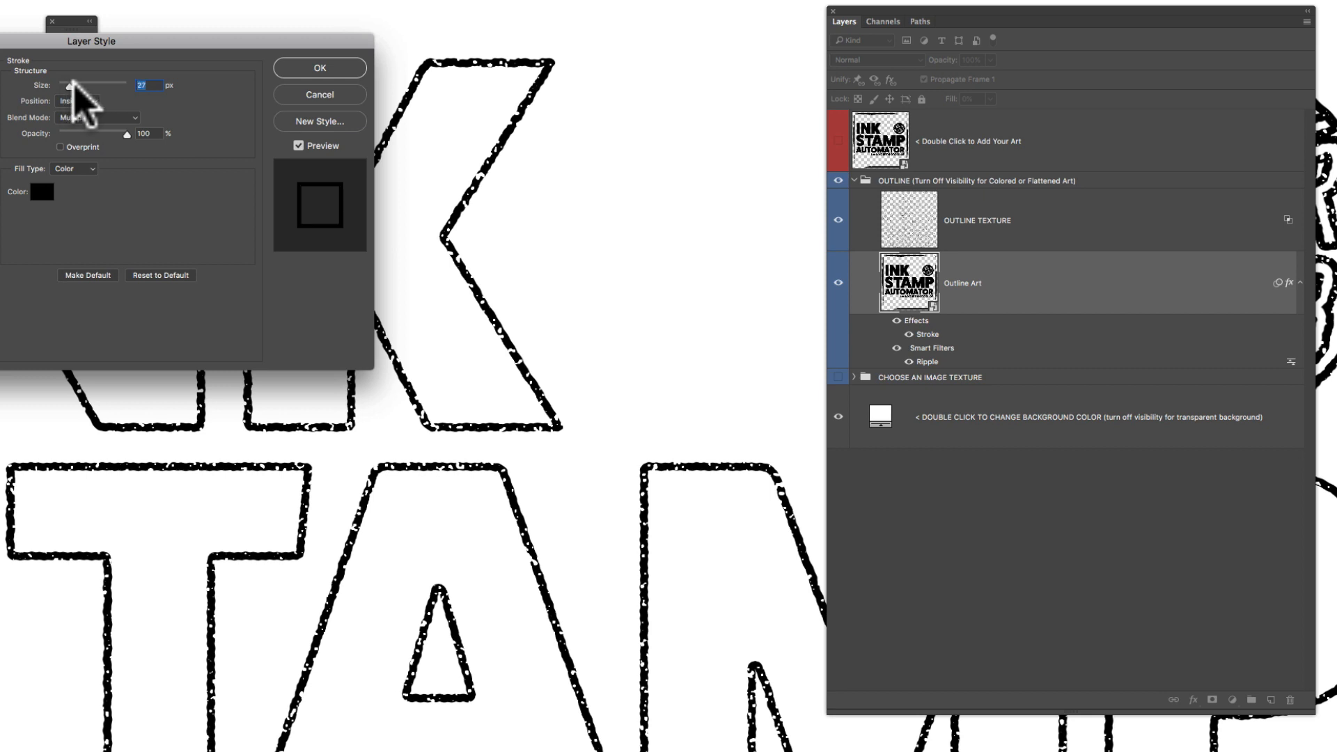
pyautogui.moveTo(71, 85); pyautogui.dragTo(112, 85)
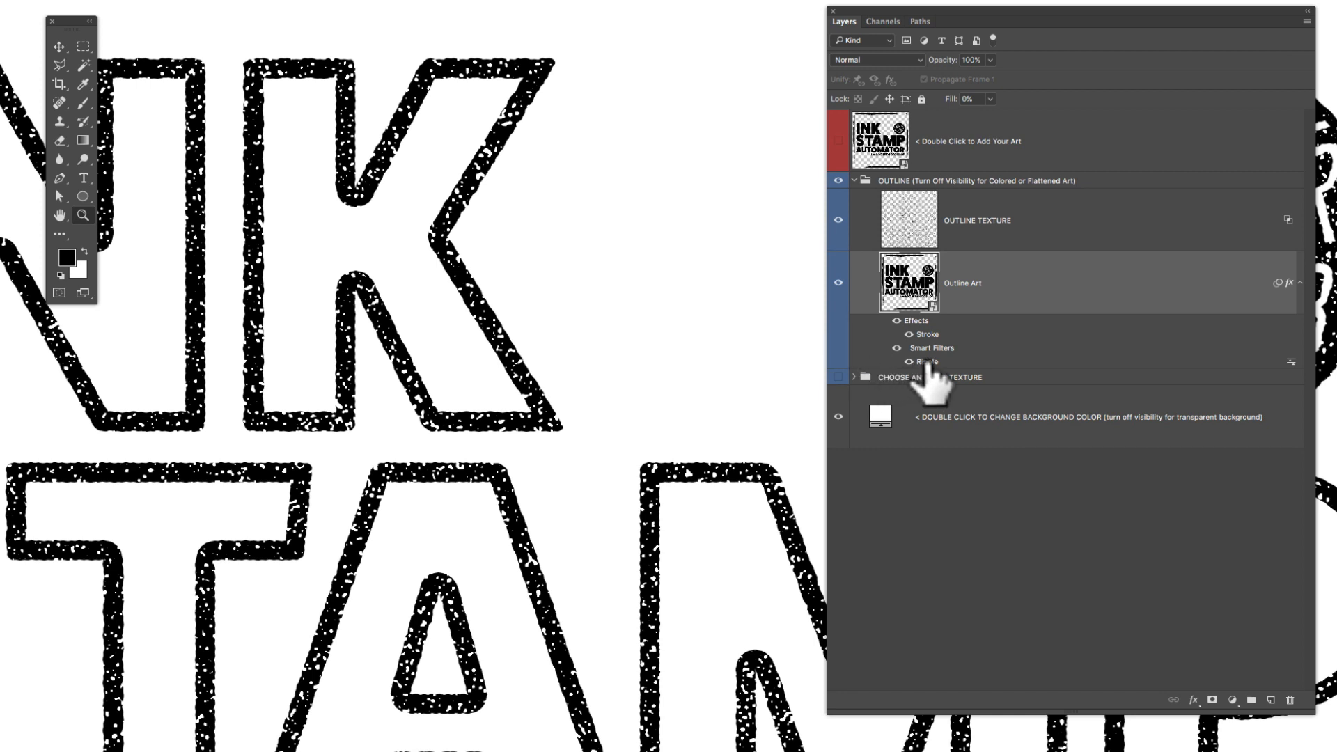
pyautogui.moveTo(933, 379)
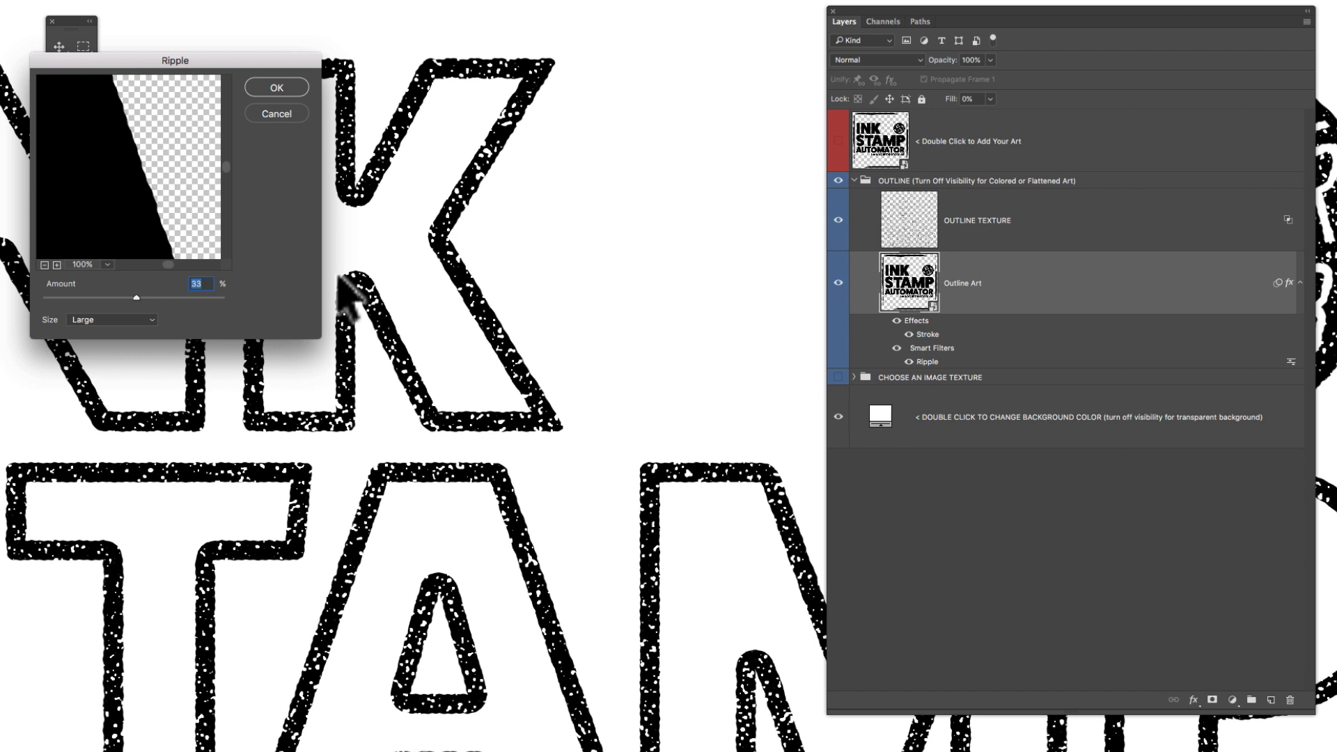
pyautogui.moveTo(320, 166)
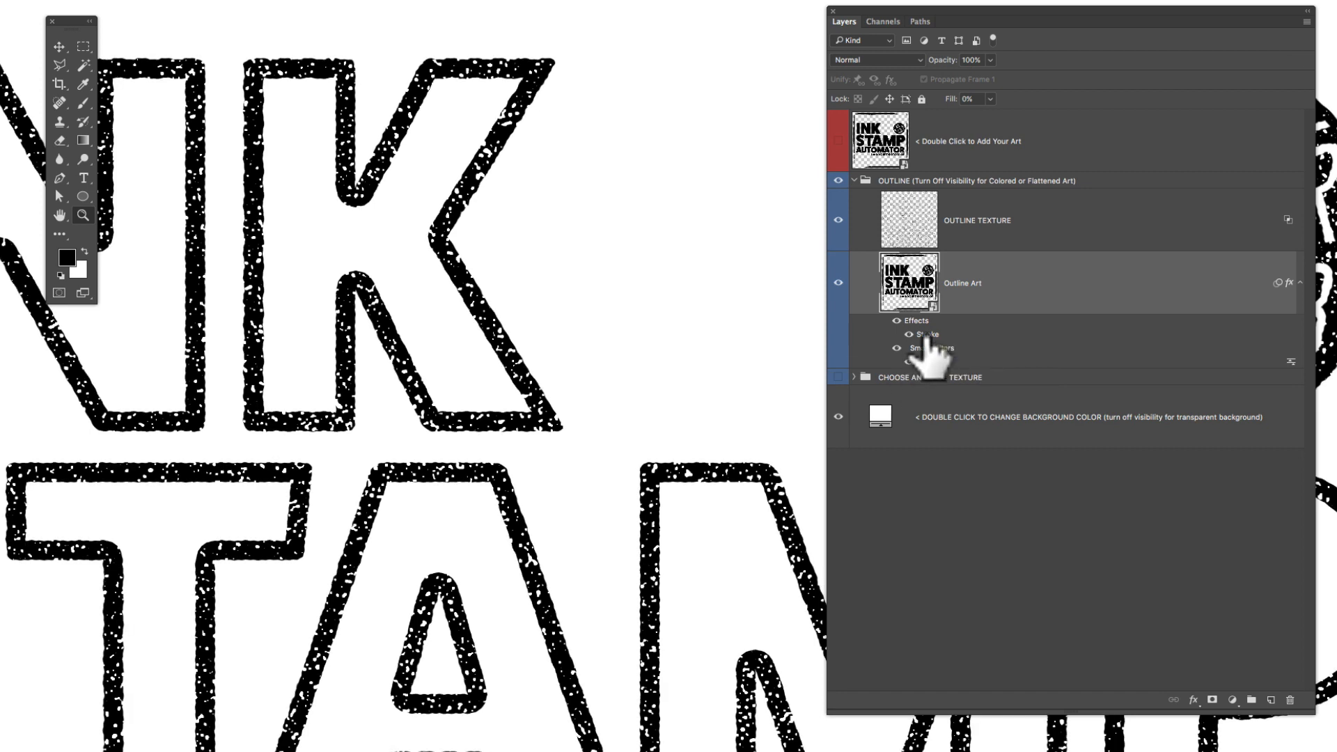
pyautogui.doubleClick(922, 333)
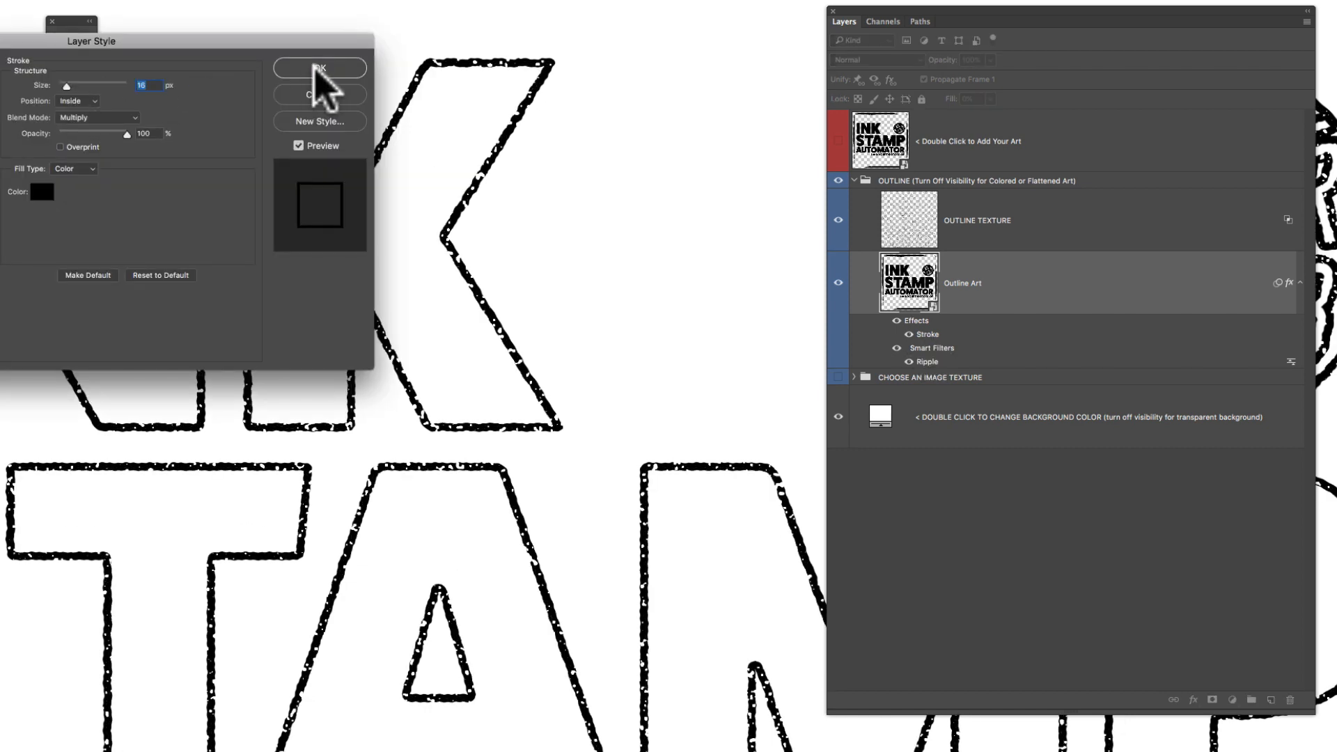
pyautogui.click(320, 69)
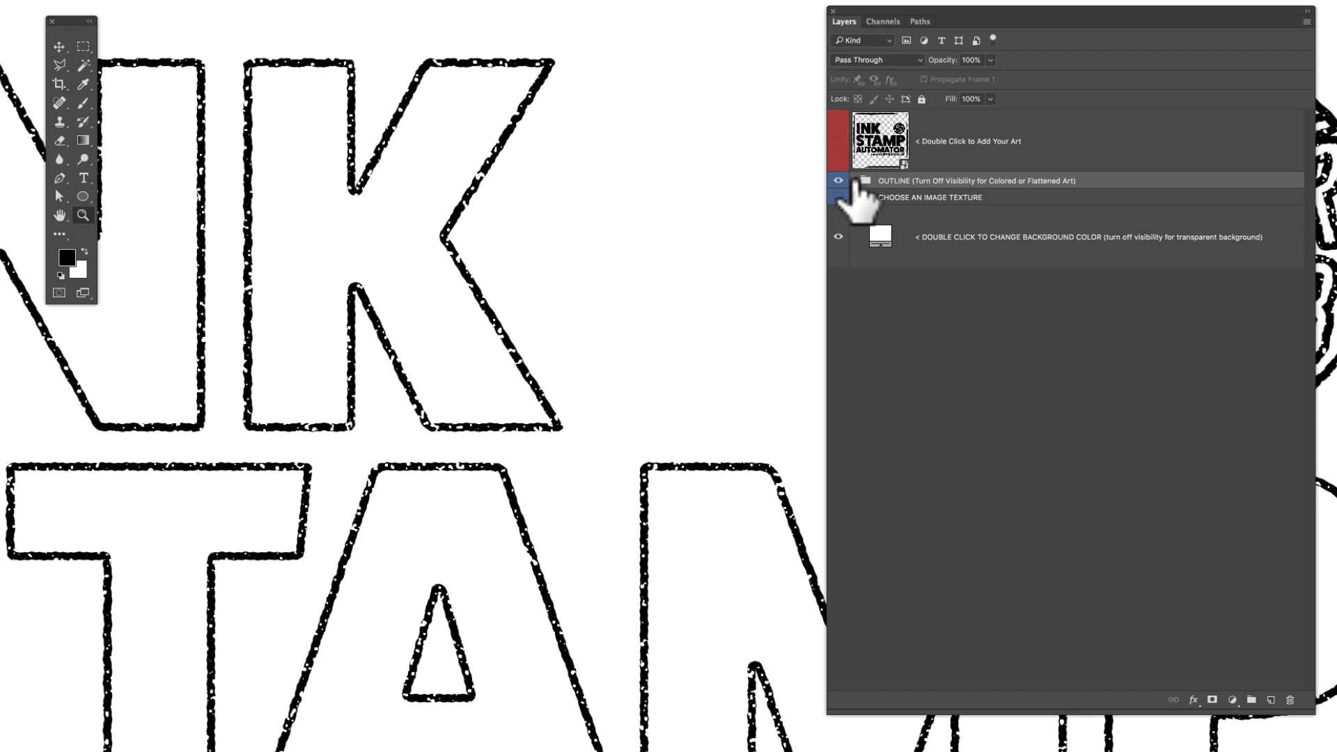
pyautogui.click(838, 180)
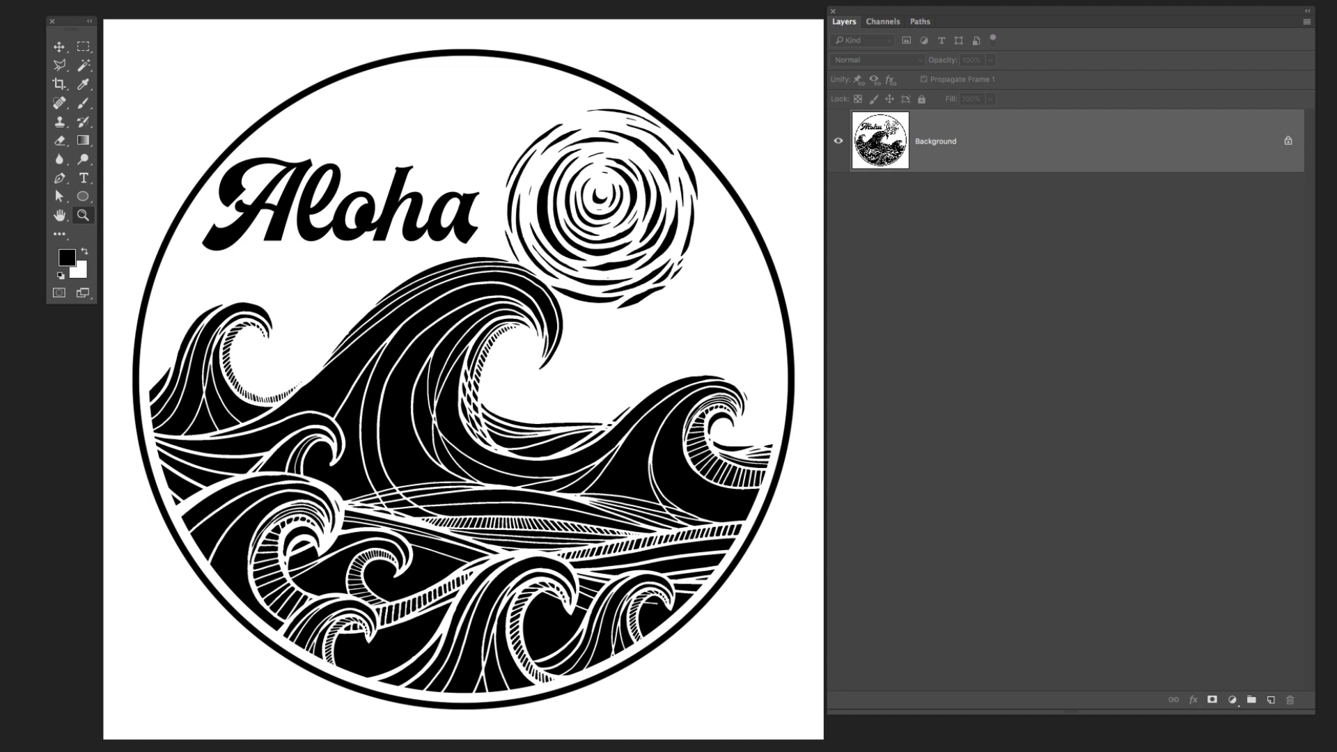
pyautogui.moveTo(887, 72)
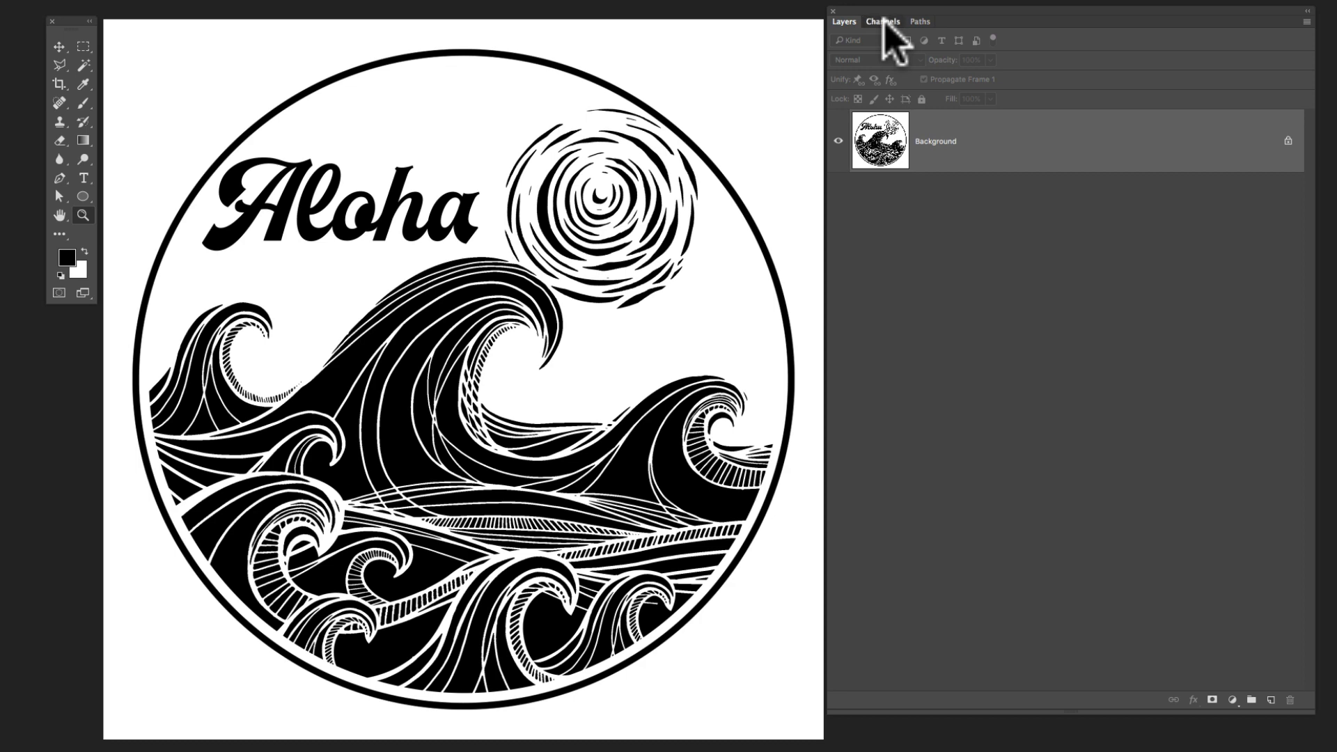
# Inspect the artwork's channels, put the linework on its own layer and hide the flattened original.
pyautogui.click(883, 21)
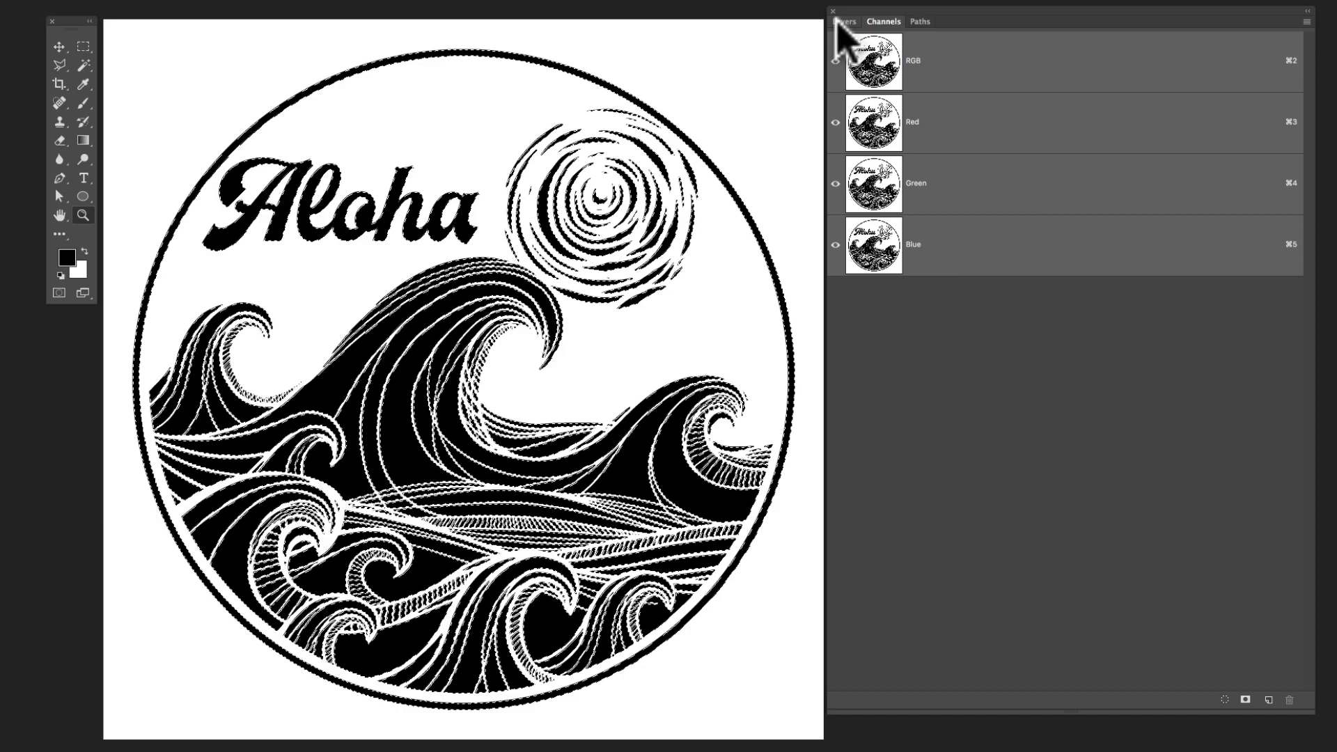
pyautogui.click(844, 21)
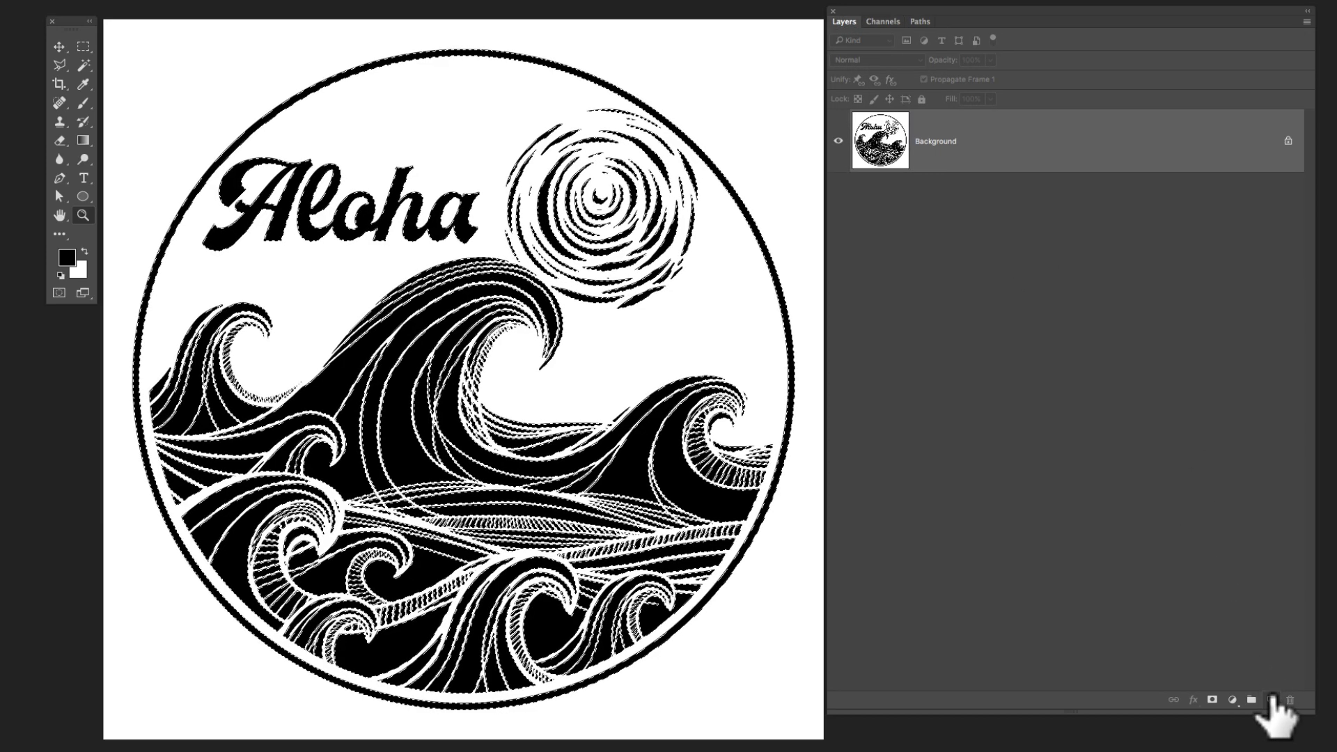
pyautogui.click(1270, 700)
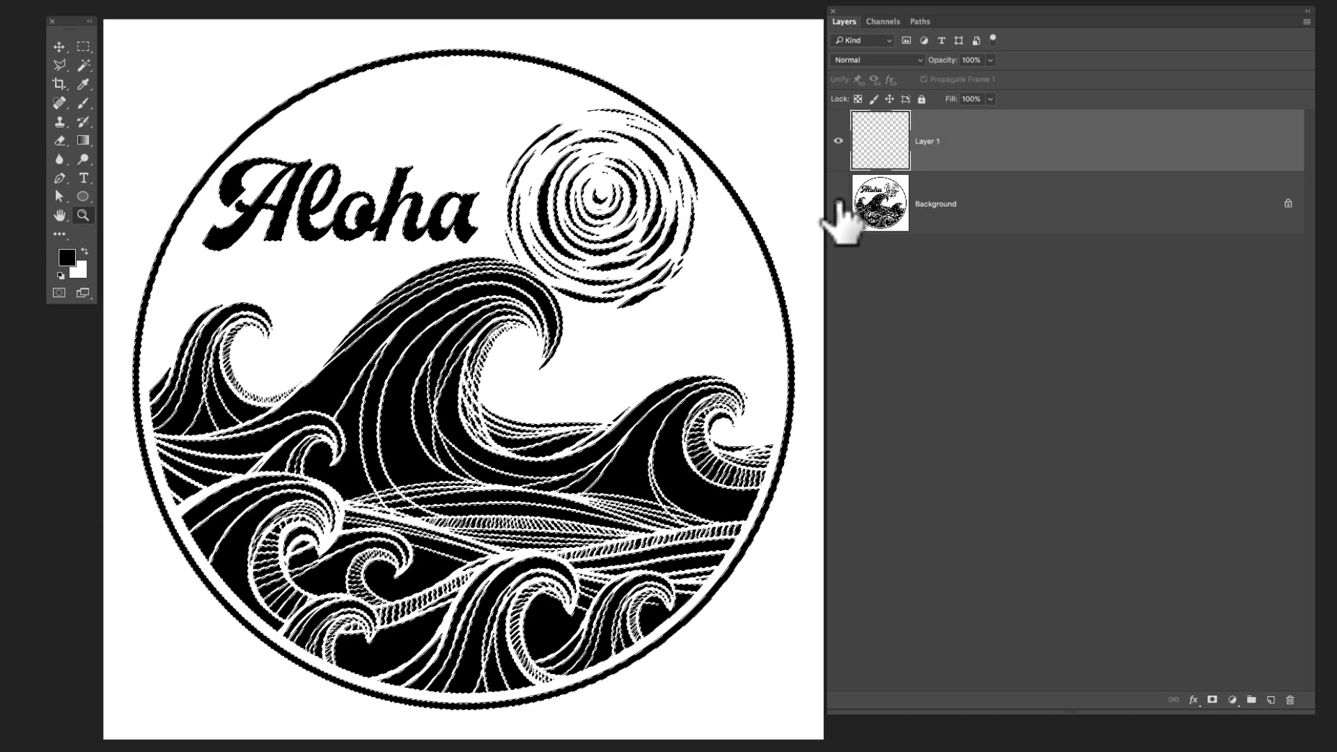
pyautogui.click(839, 203)
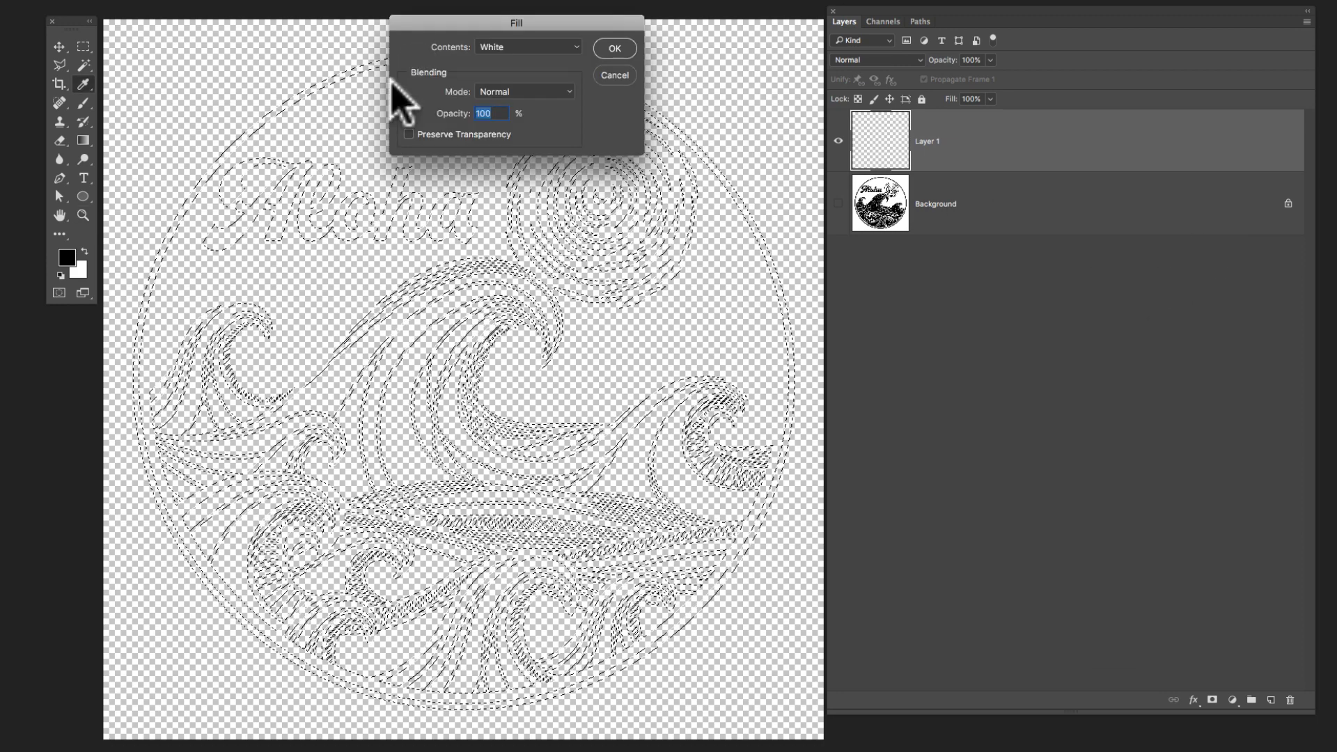
# Fill the selection with Black and hide the white layer so the artwork sits on transparency.
pyautogui.click(526, 47)
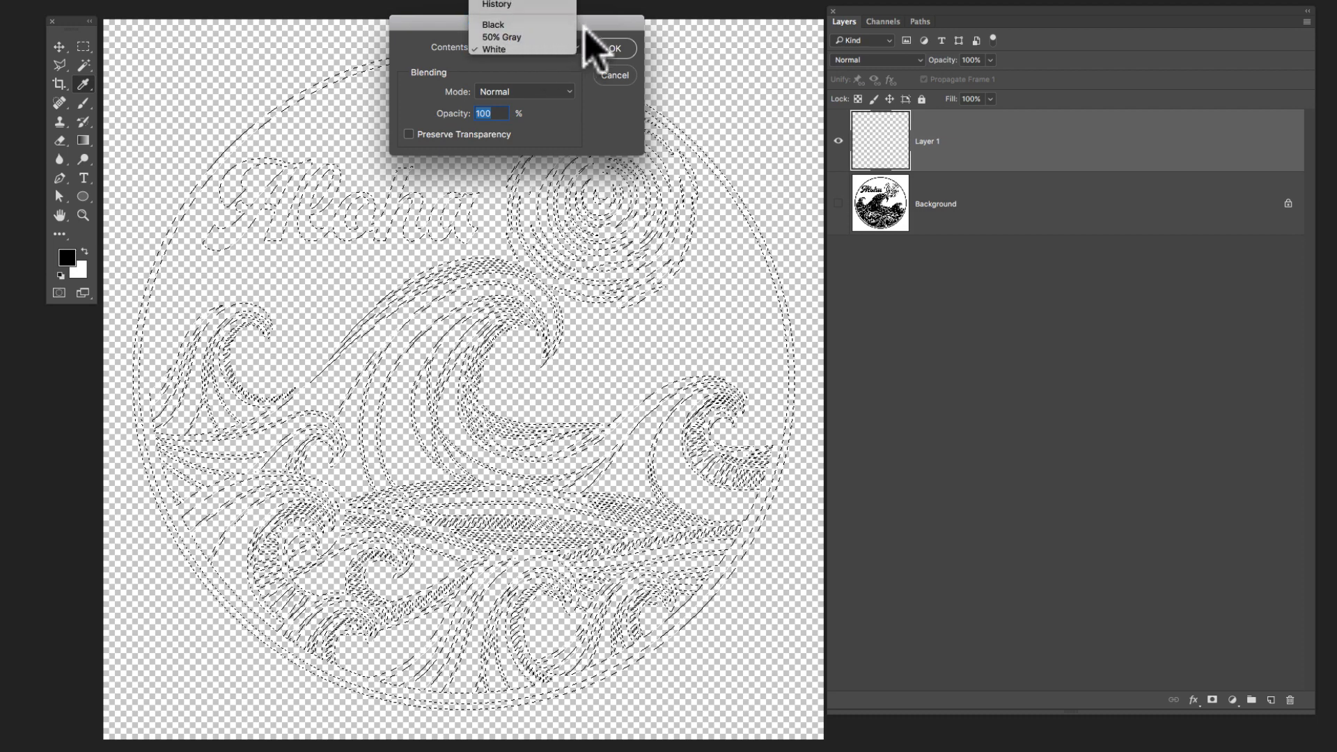
pyautogui.click(612, 47)
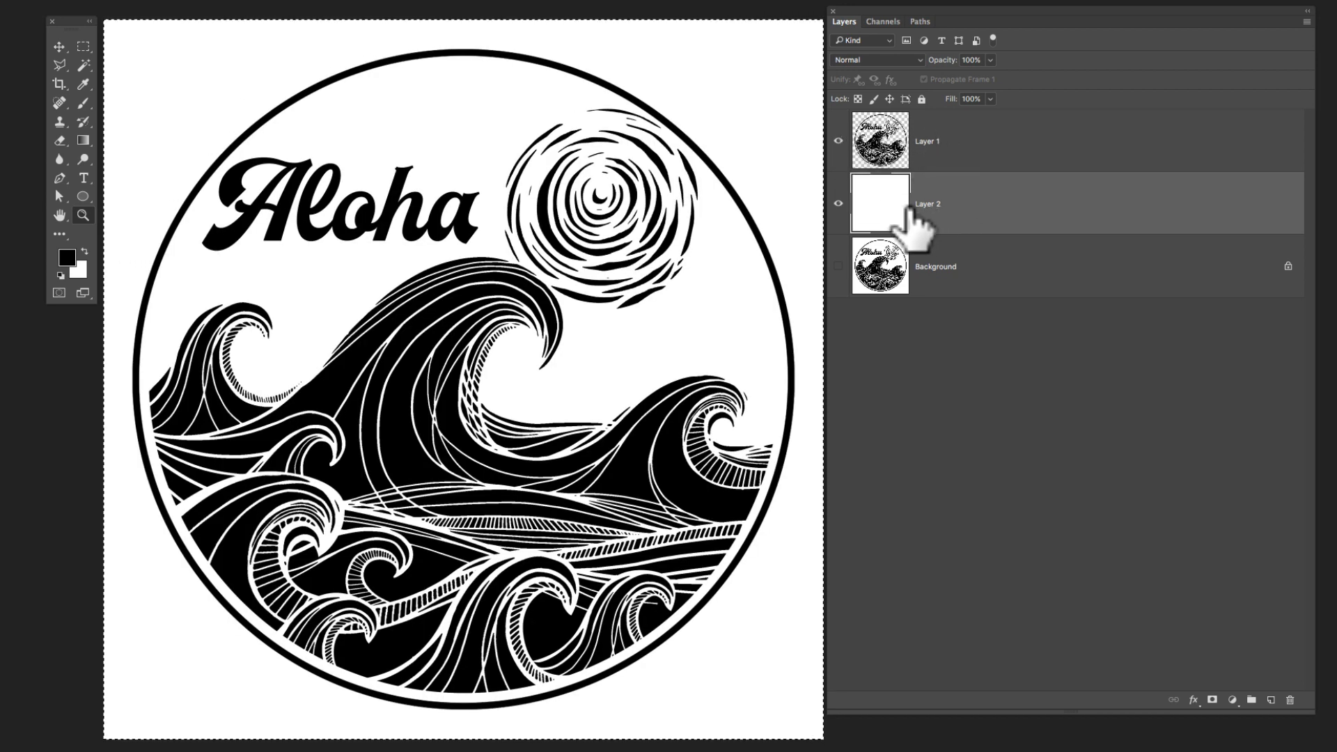
pyautogui.click(929, 141)
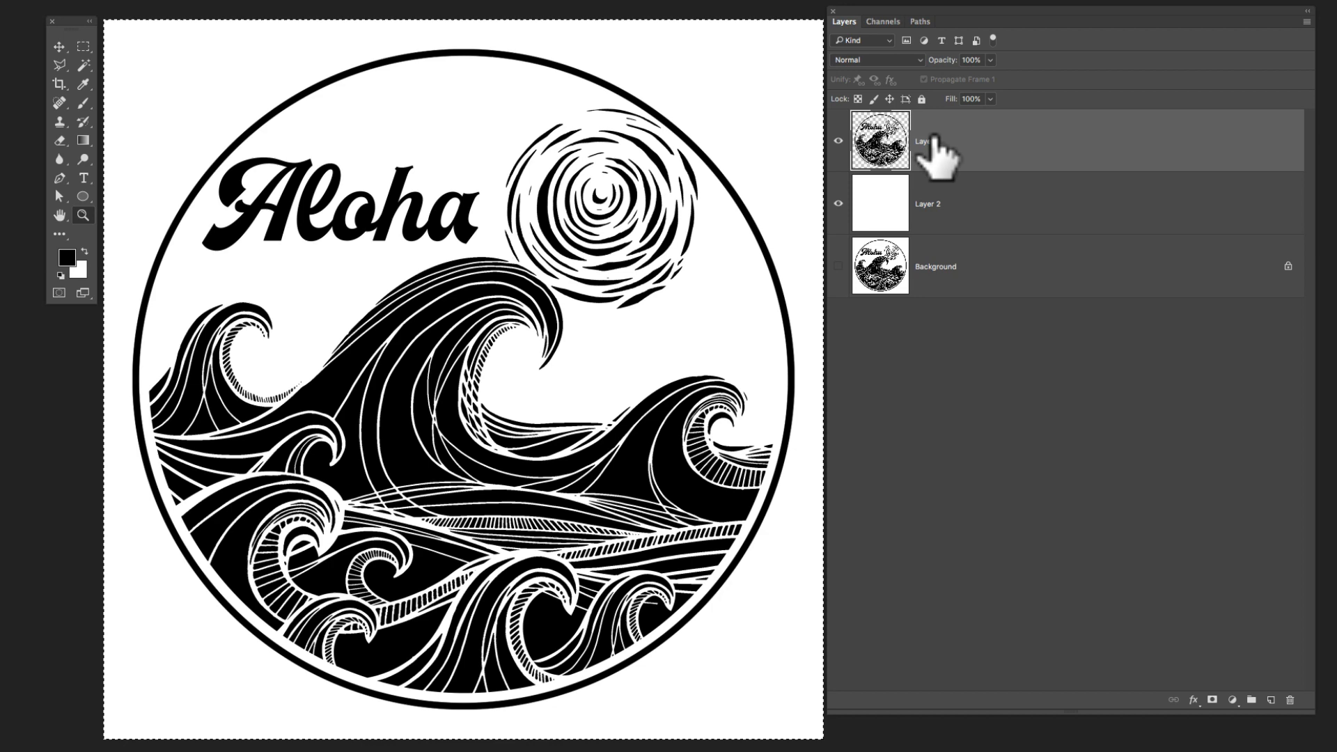
pyautogui.click(838, 203)
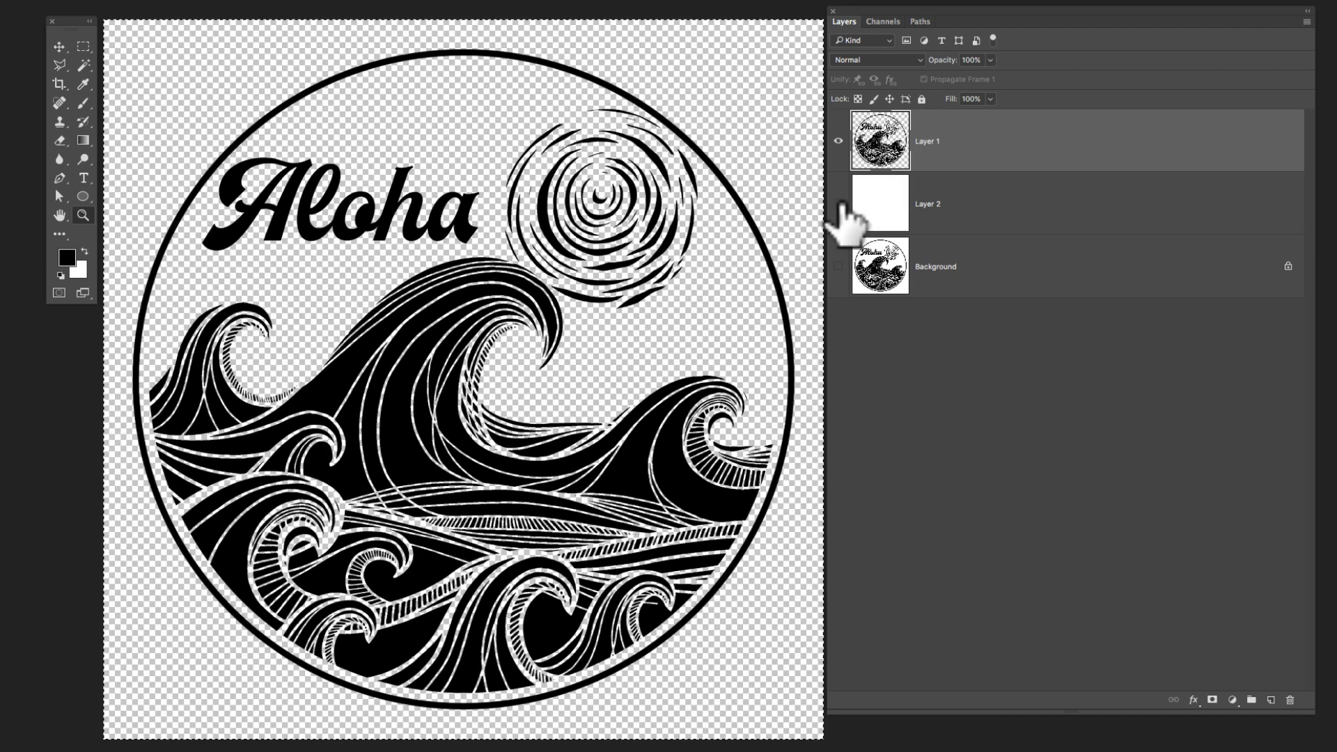
pyautogui.moveTo(838, 211)
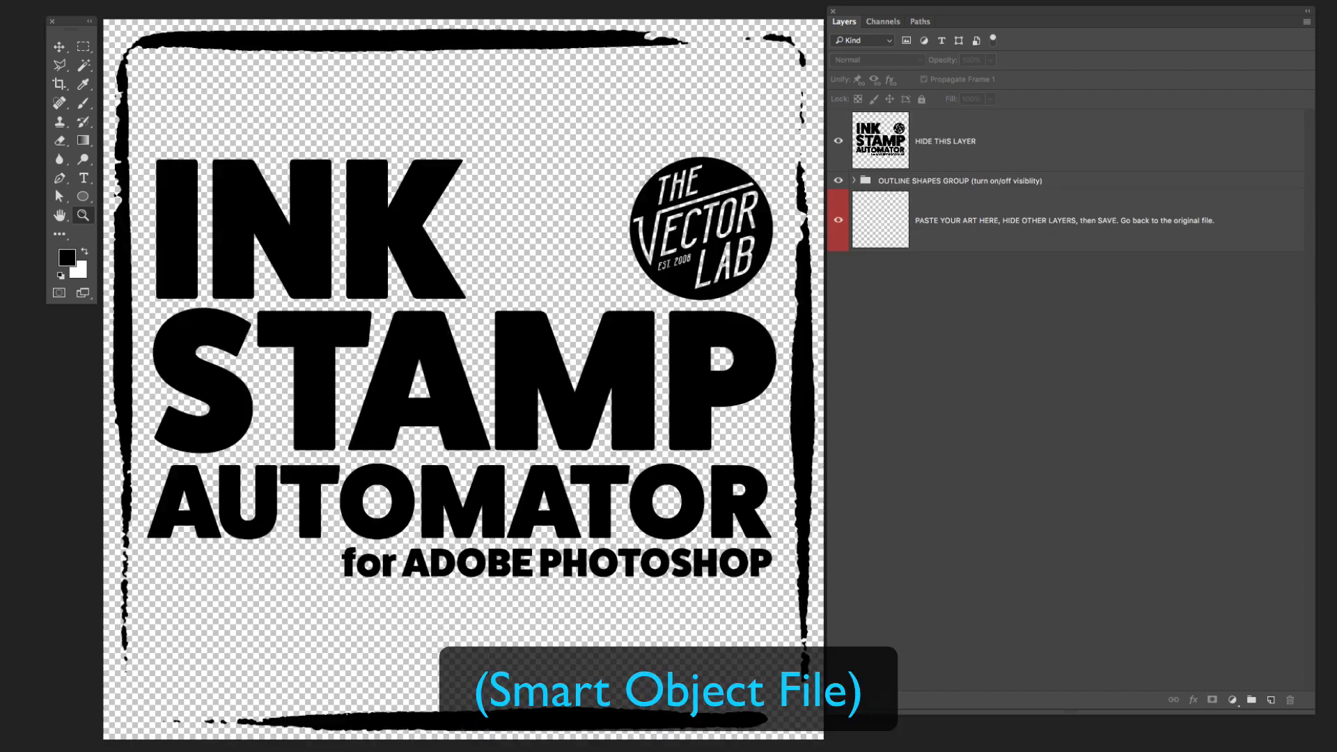
pyautogui.moveTo(955, 141)
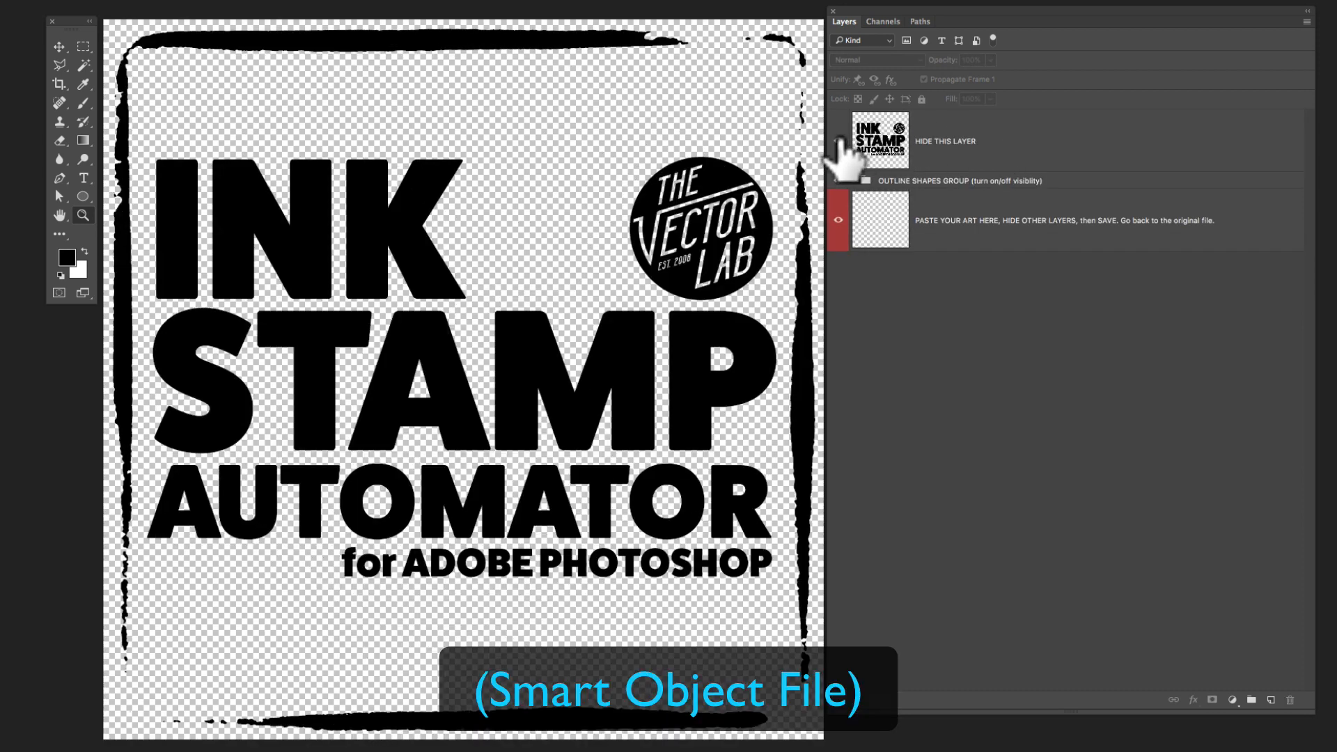
# Hide the template's title graphic and browse the outline stamp shapes, leaving the circle outline hidden.
pyautogui.click(837, 132)
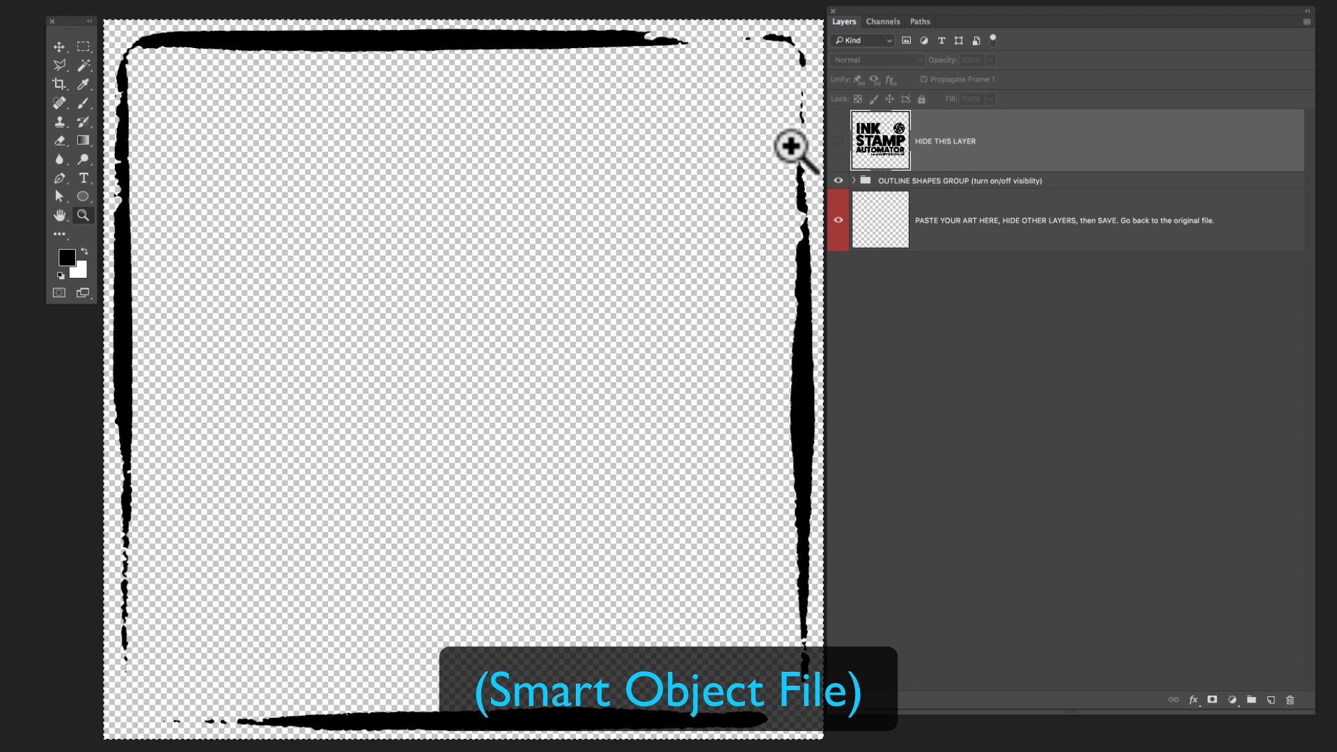
pyautogui.click(853, 180)
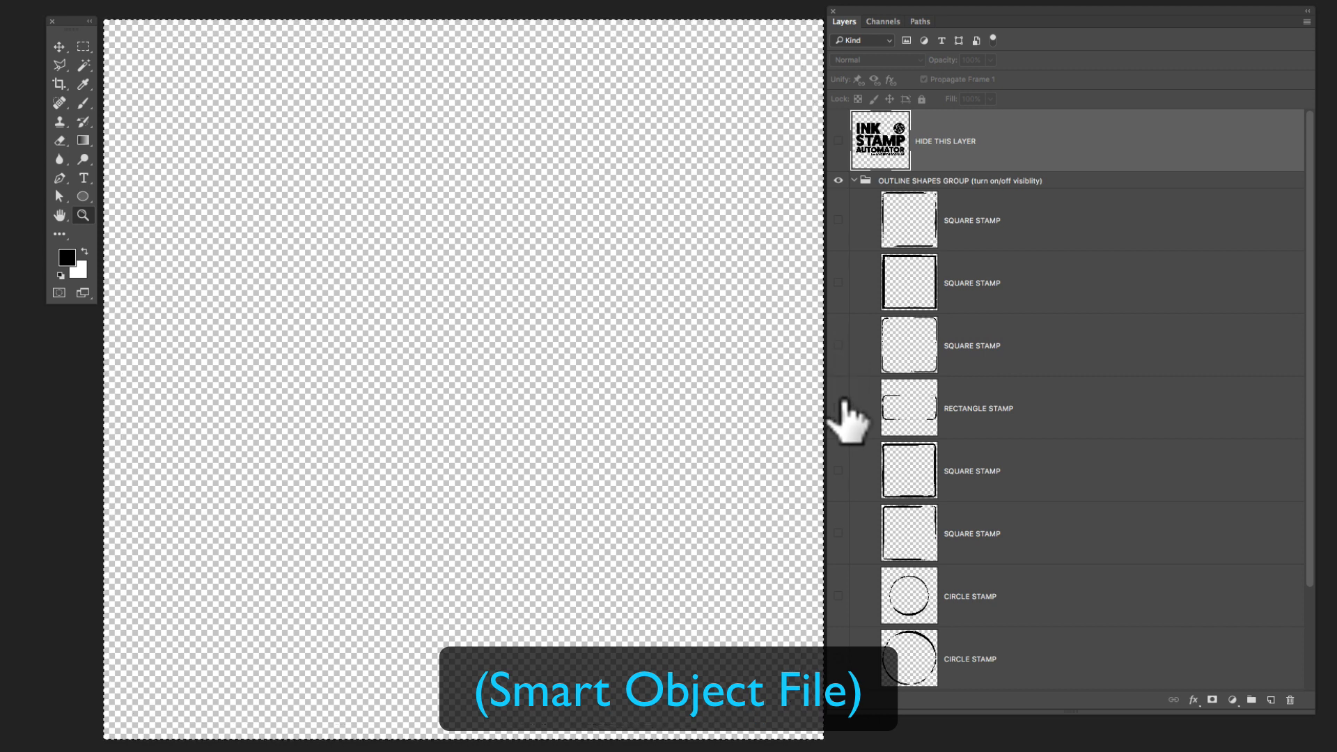
pyautogui.moveTo(857, 491)
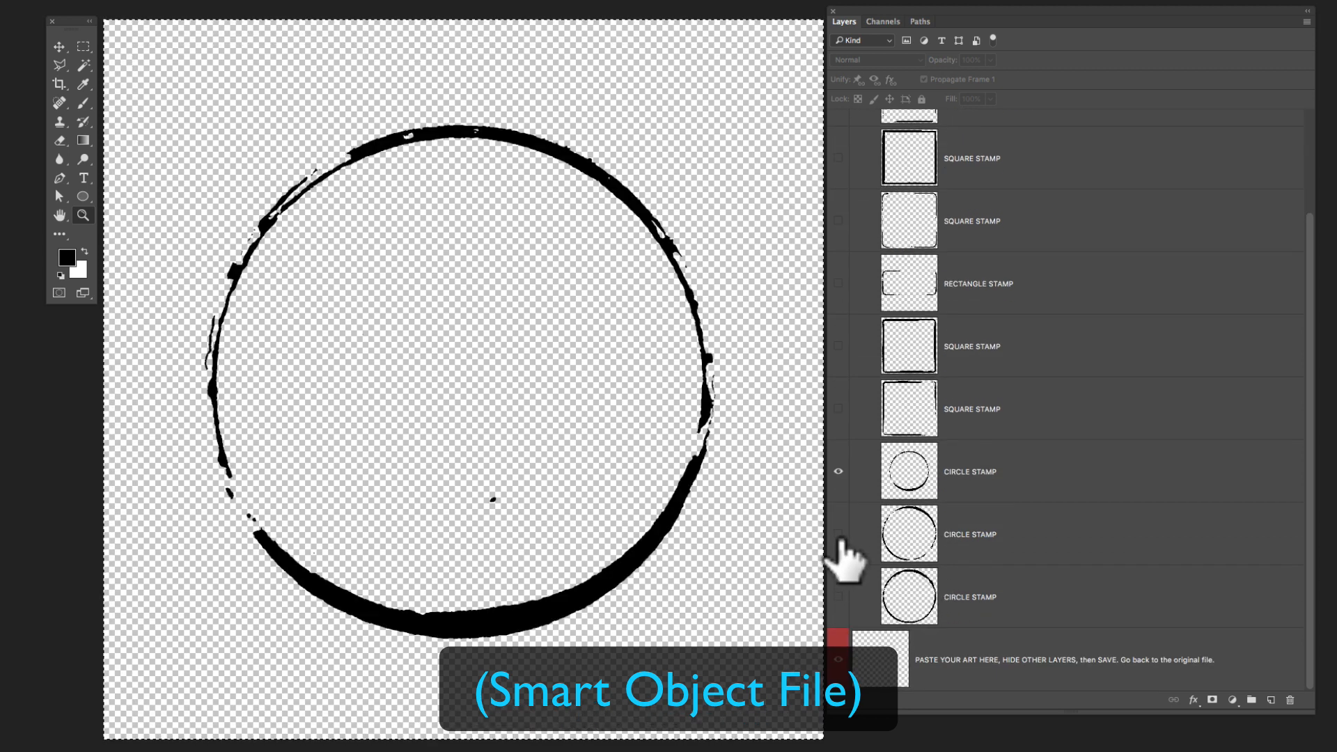
pyautogui.click(838, 534)
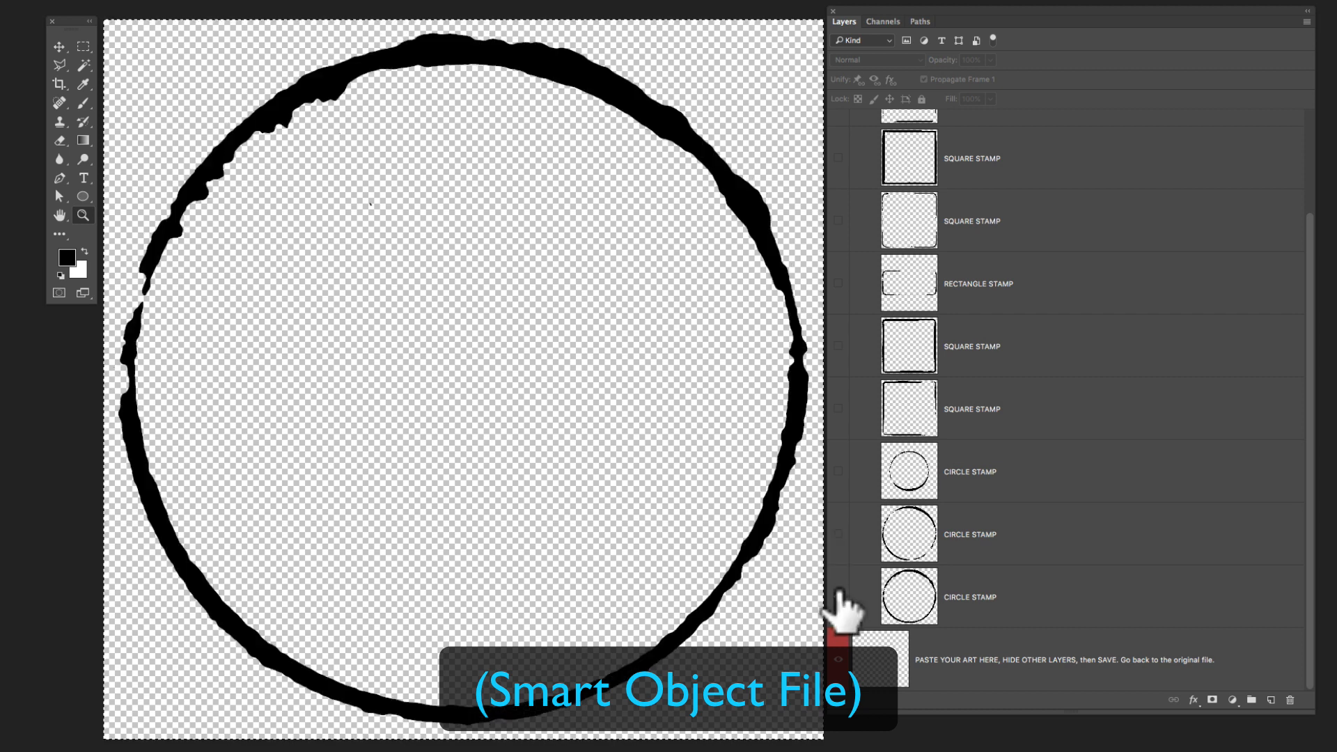
pyautogui.click(838, 598)
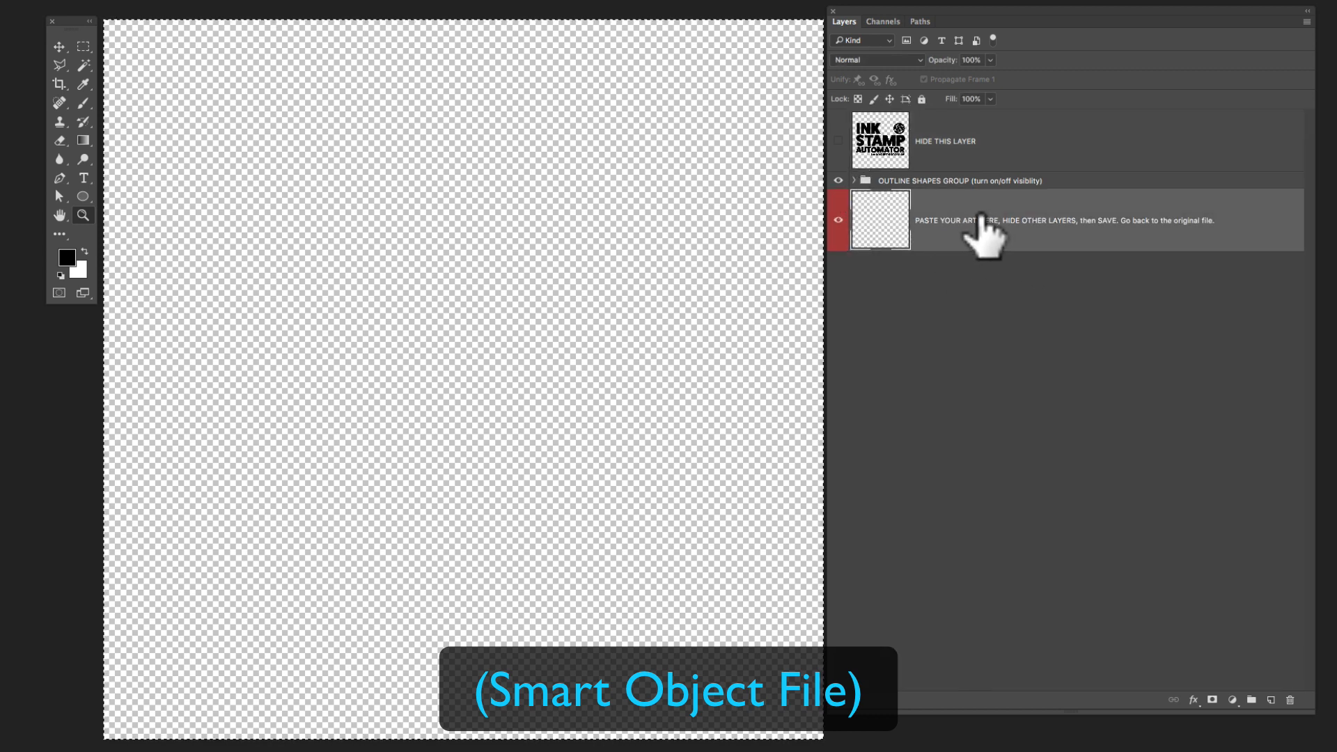
pyautogui.moveTo(1100, 248)
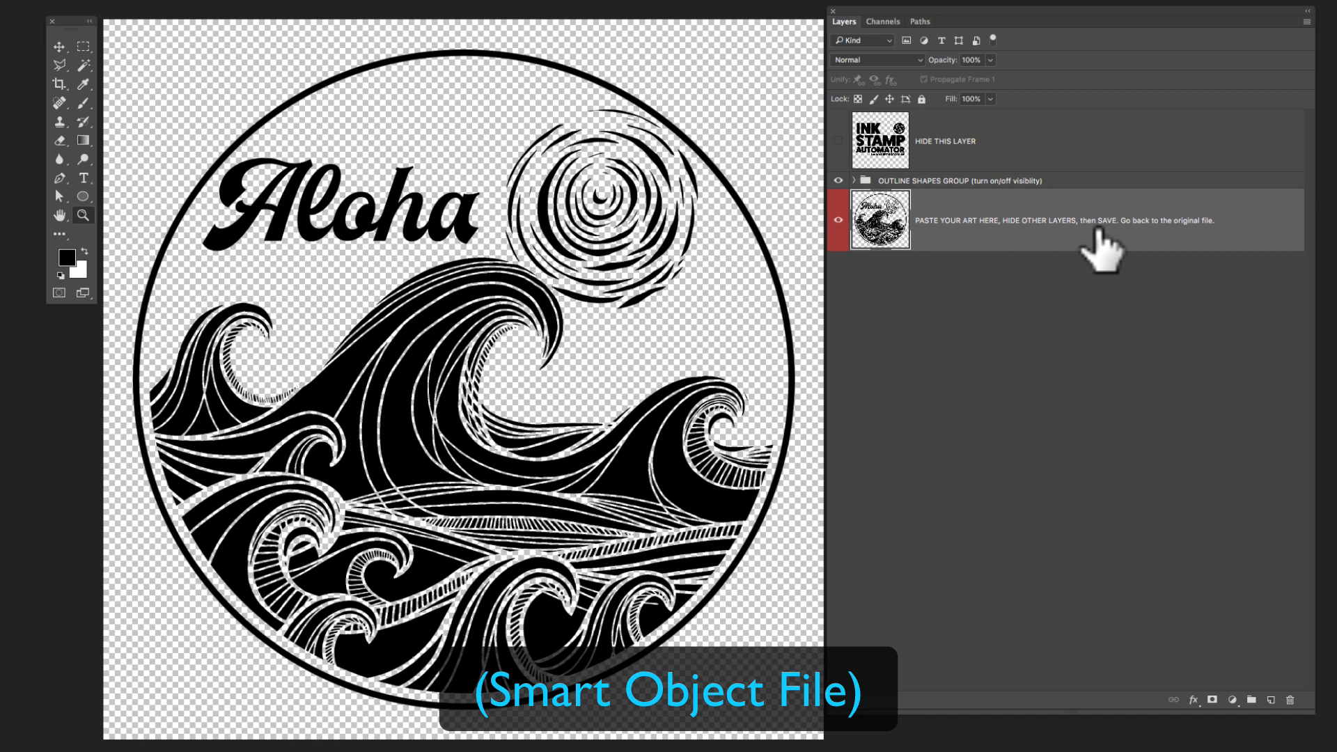
pyautogui.moveTo(847, 275)
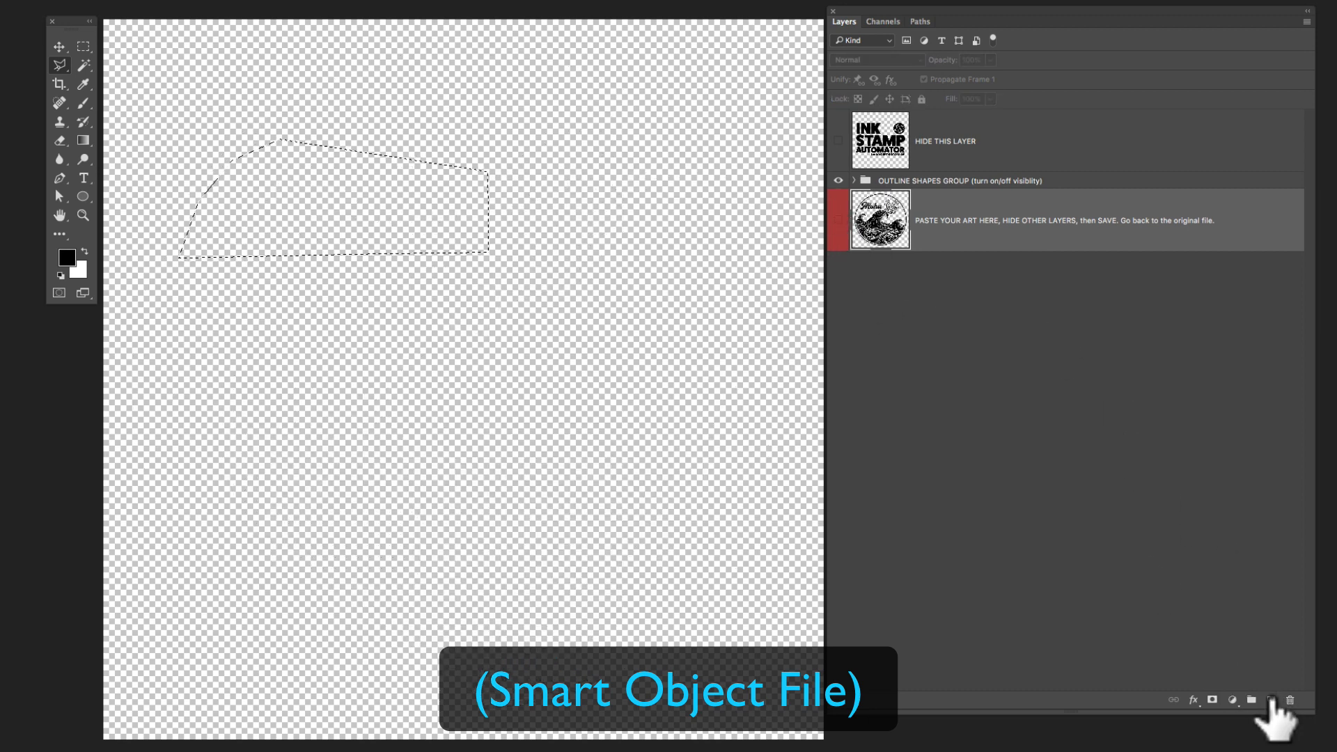
# Put the word Aloha on its own layer and show the RECTANGLE STAMP outline around it.
pyautogui.click(1270, 699)
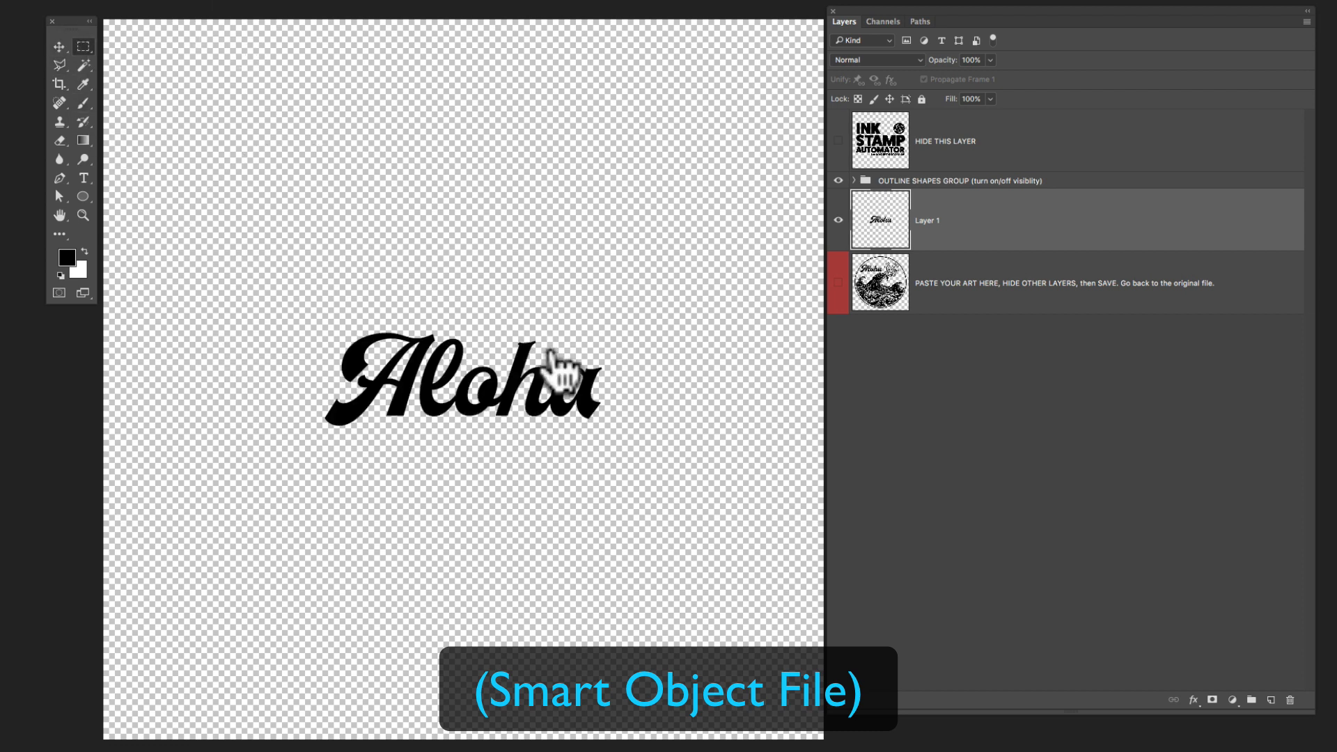
pyautogui.click(853, 180)
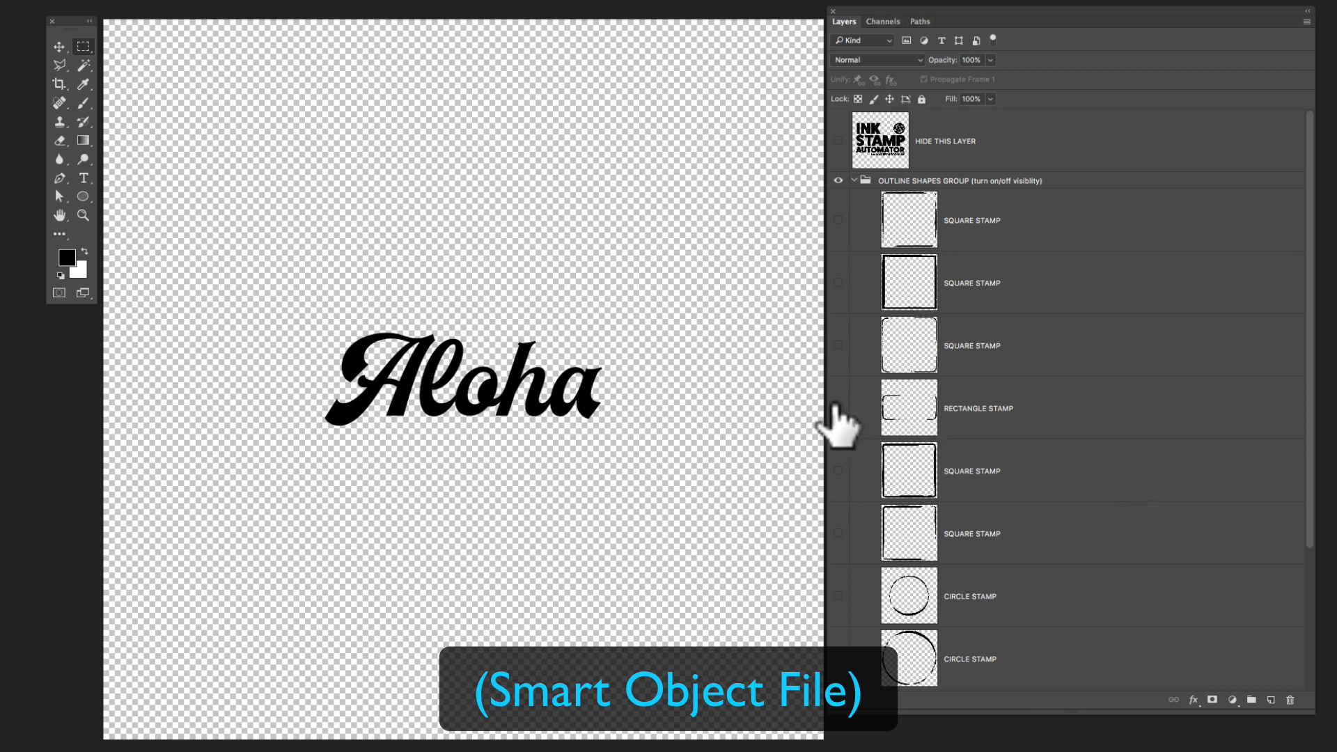
pyautogui.moveTo(849, 430)
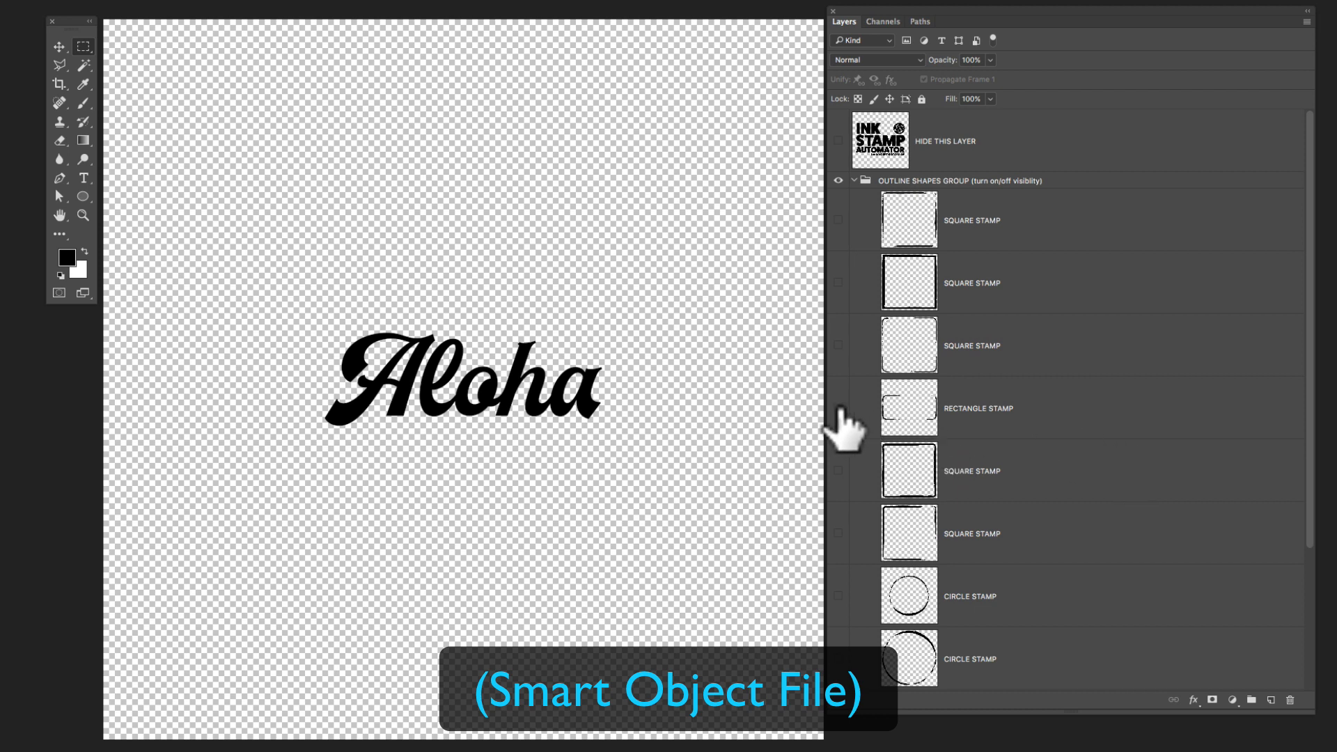
pyautogui.click(838, 408)
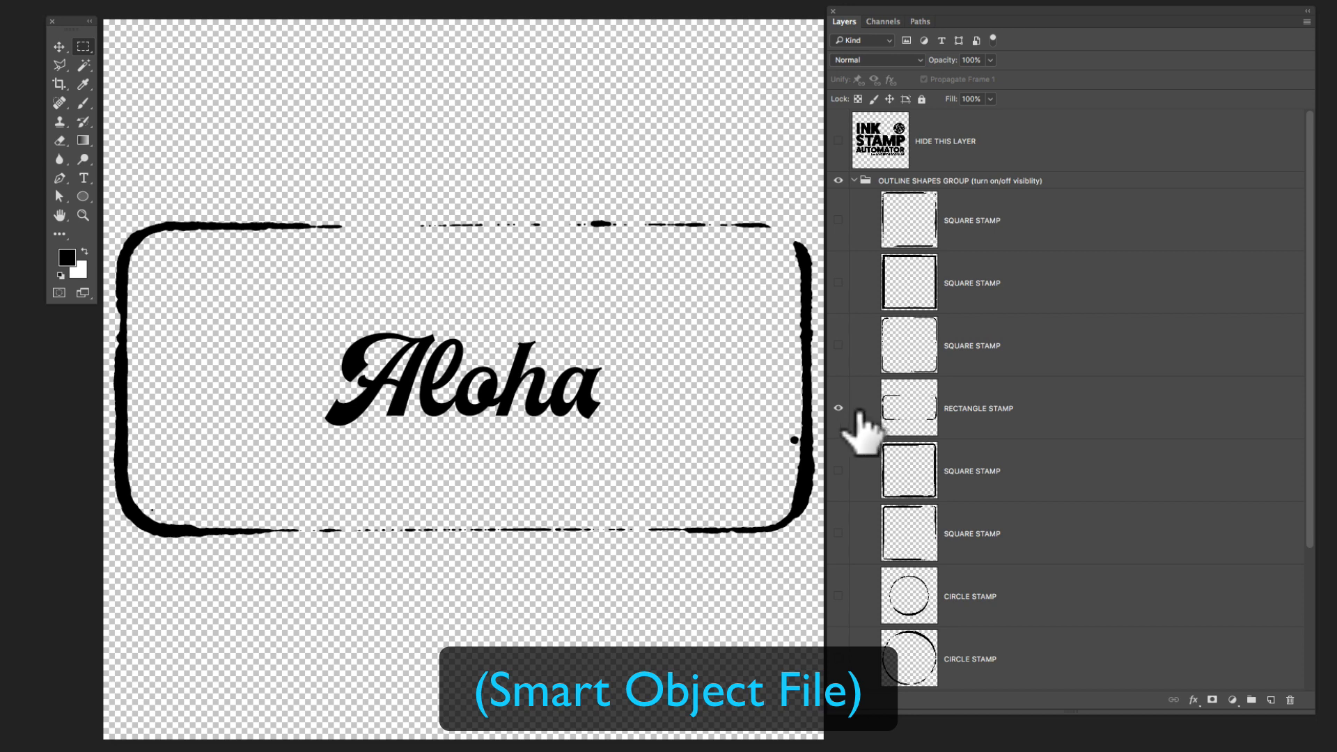
pyautogui.scroll(-3)
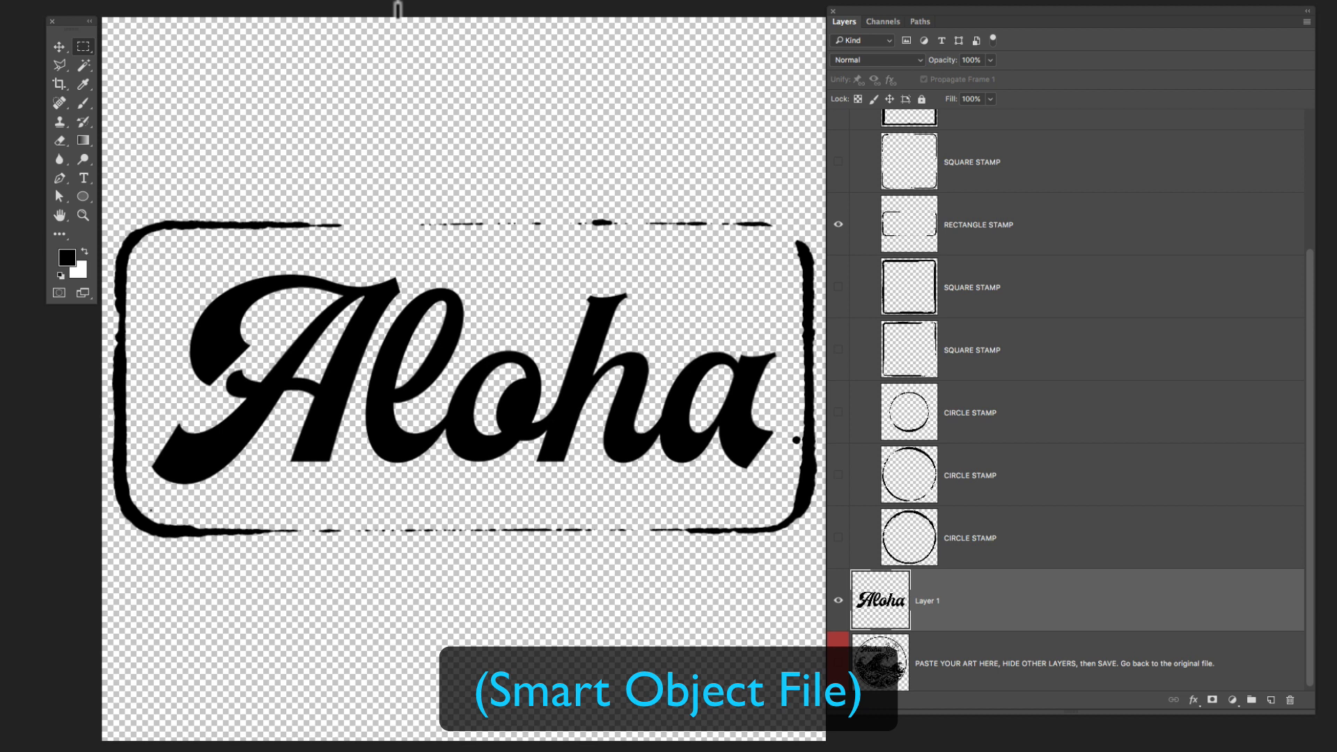
pyautogui.moveTo(409, 21)
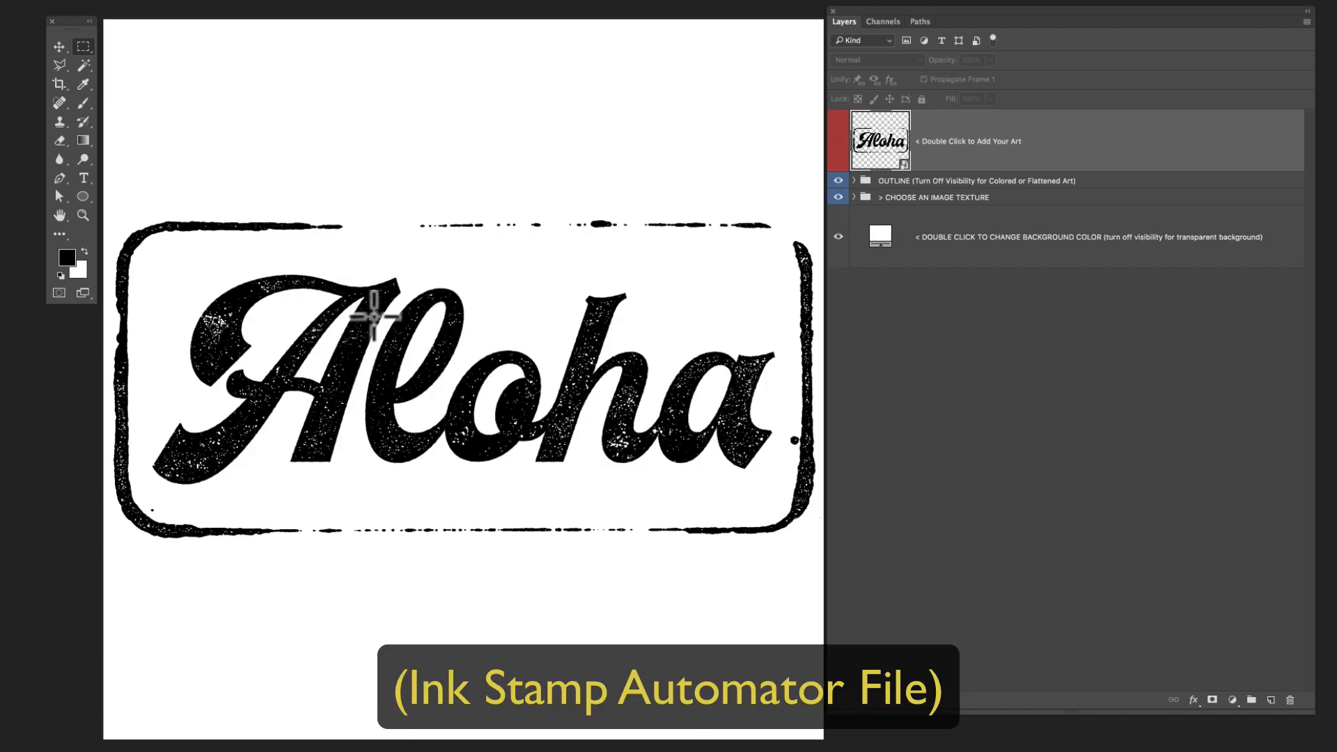
pyautogui.moveTo(598, 379)
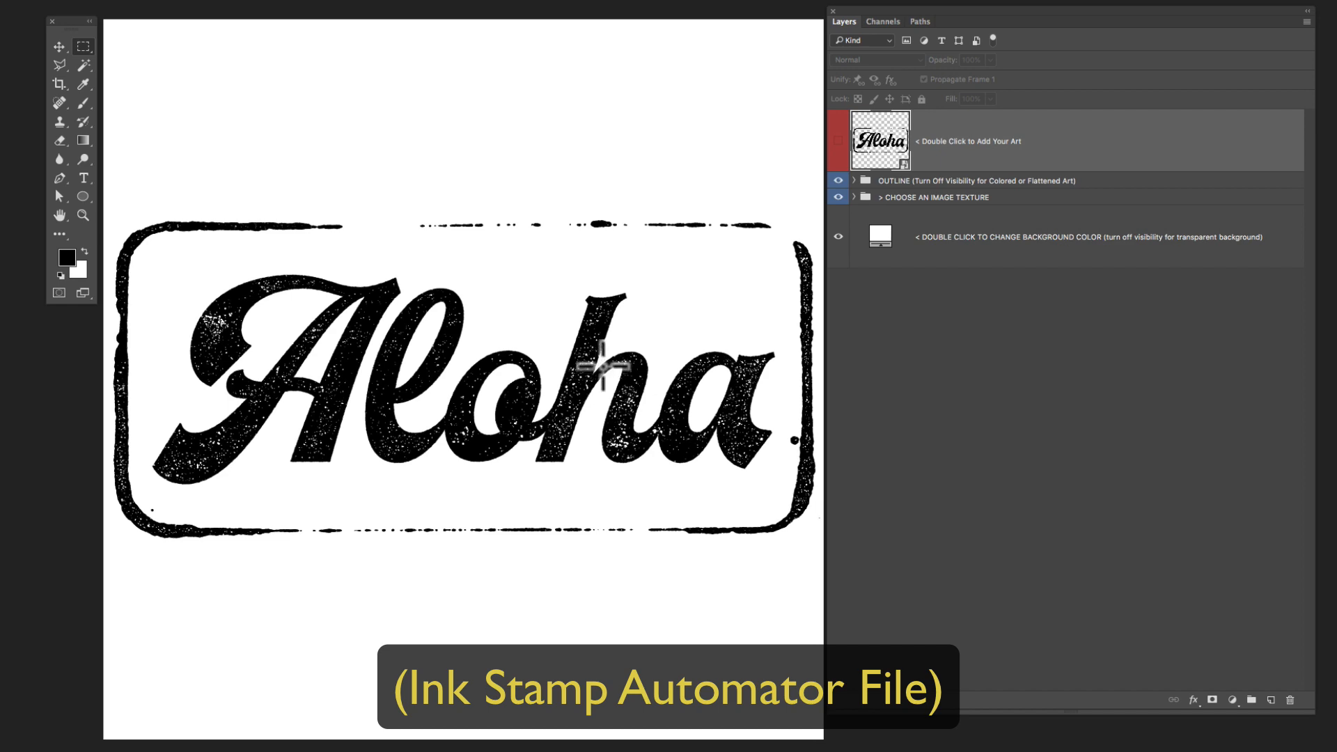
pyautogui.moveTo(573, 95)
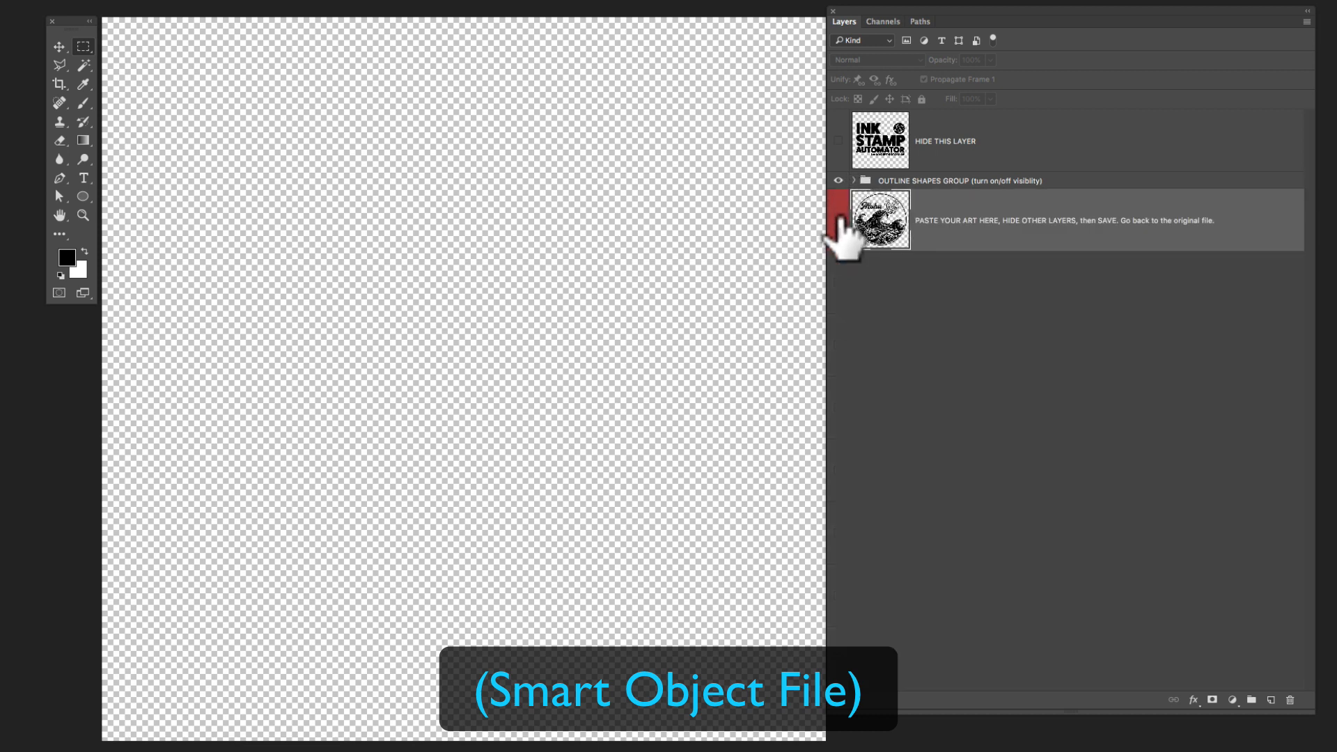
# Make the full PASTE YOUR ART HERE Aloha waves artwork visible again.
pyautogui.click(839, 220)
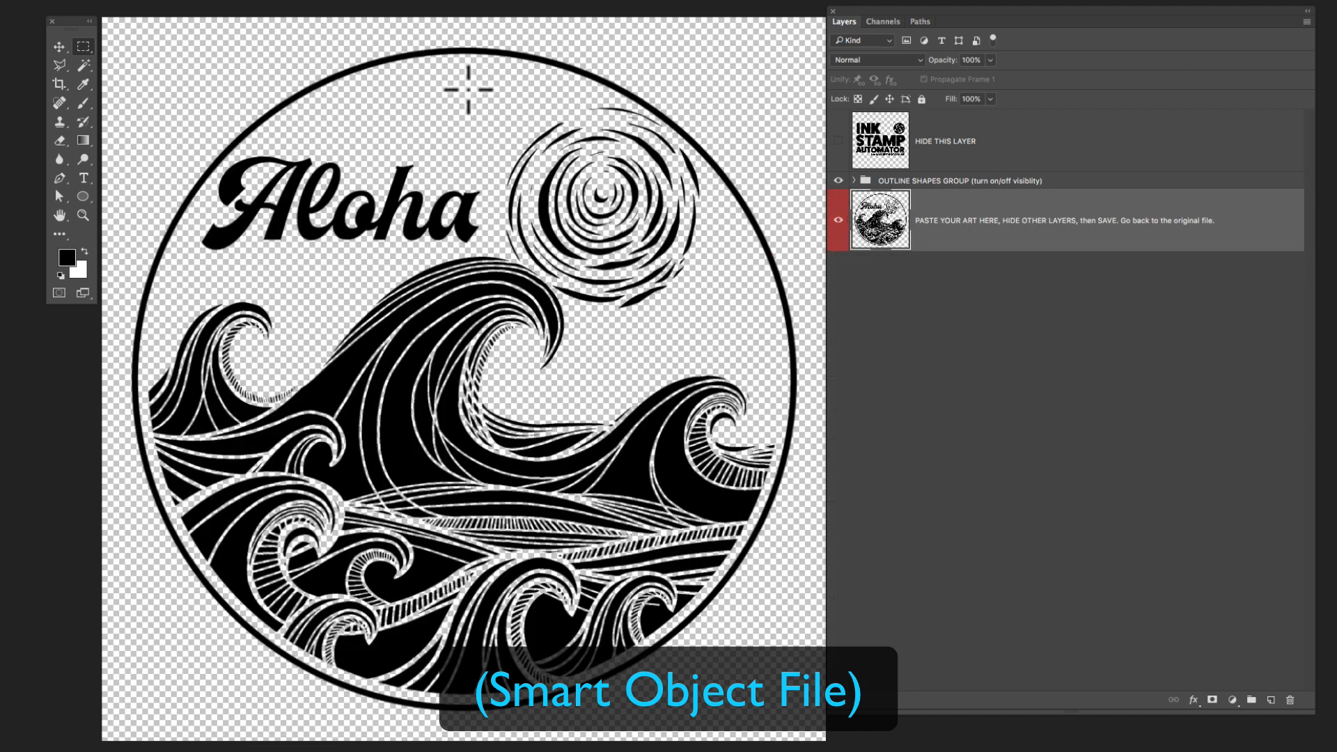
pyautogui.moveTo(271, 501)
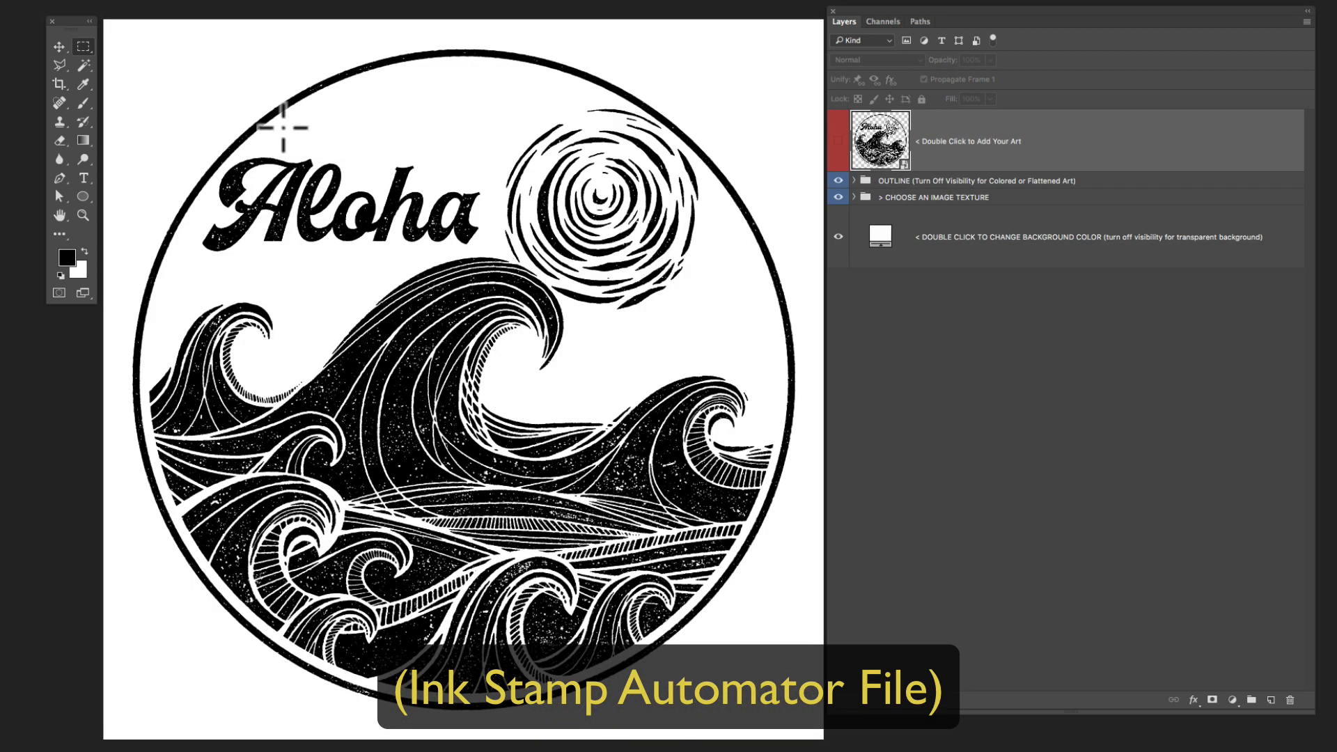
pyautogui.moveTo(286, 121)
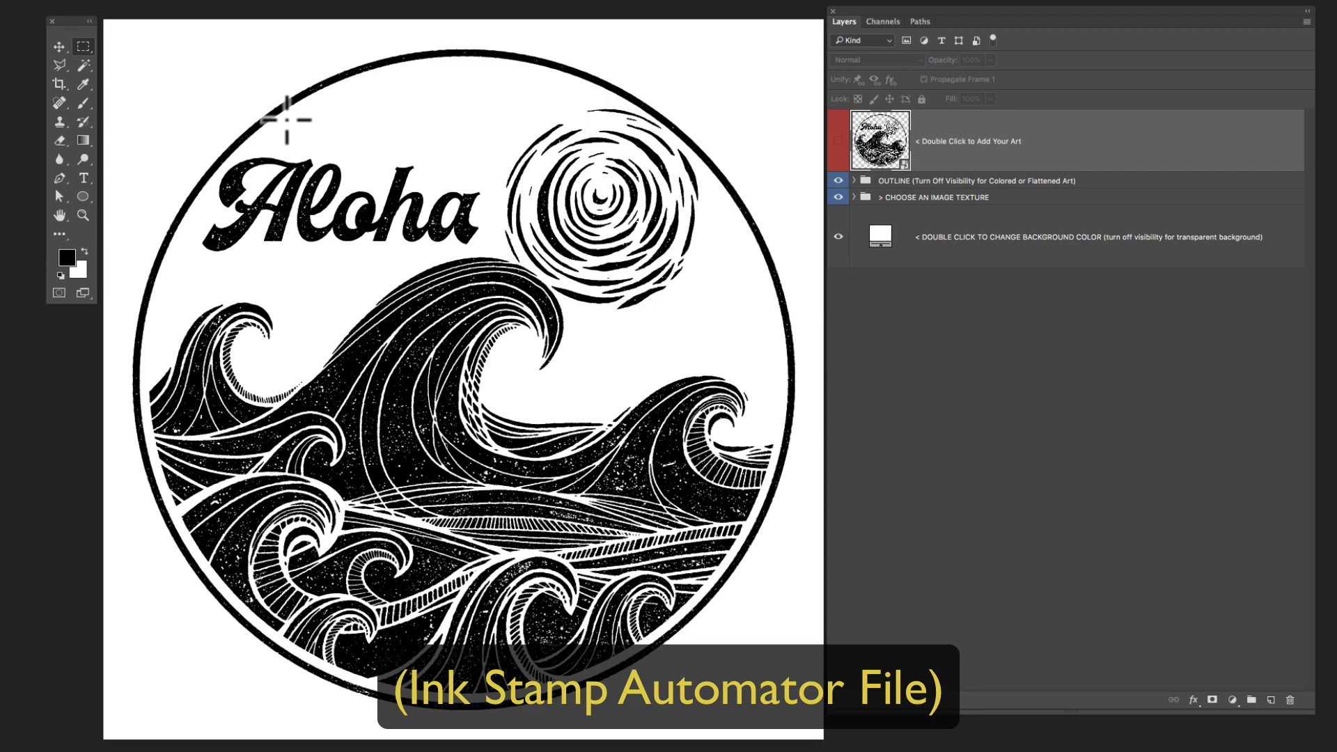